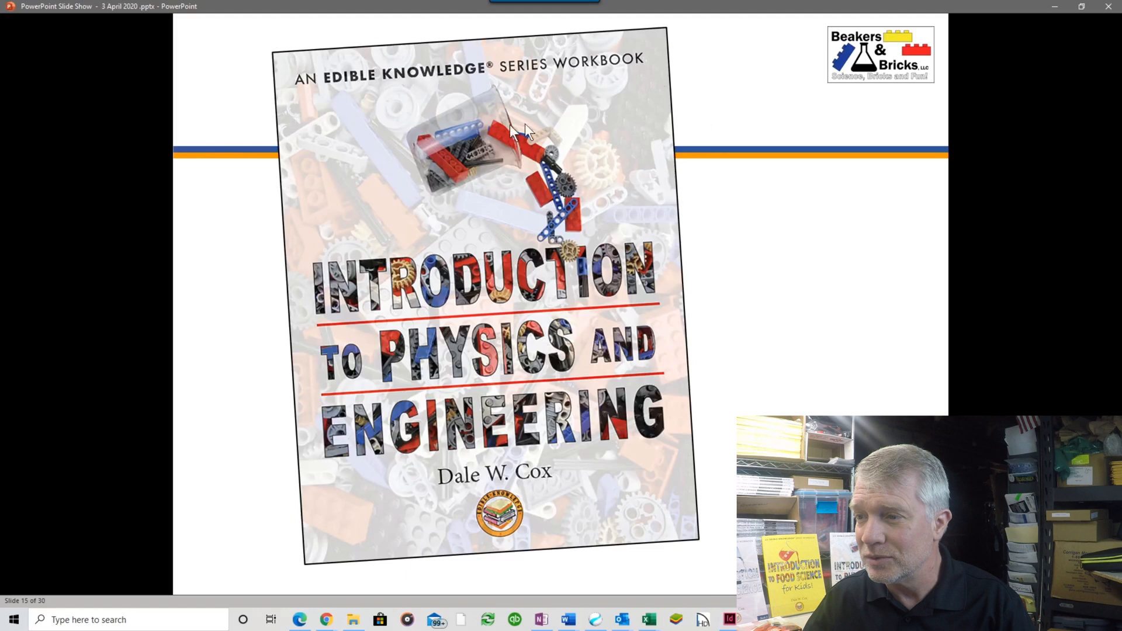
mouse_move(529, 132)
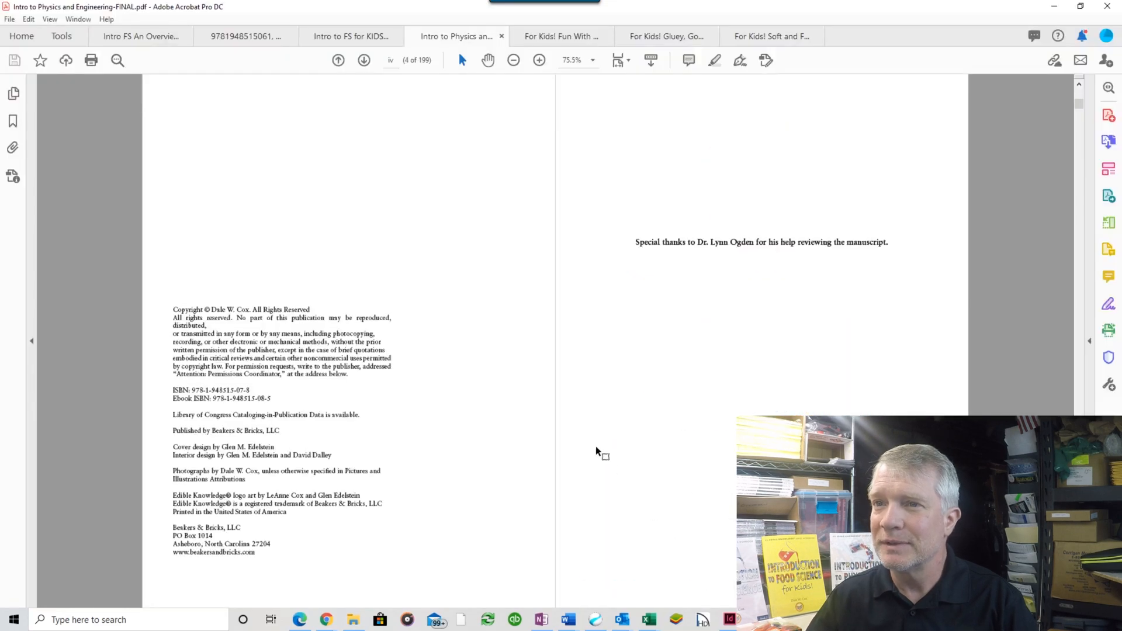
Scroll past the Preface and Introduction to the LEGO parts and terminology pages 4–5.
scroll(down, 3)
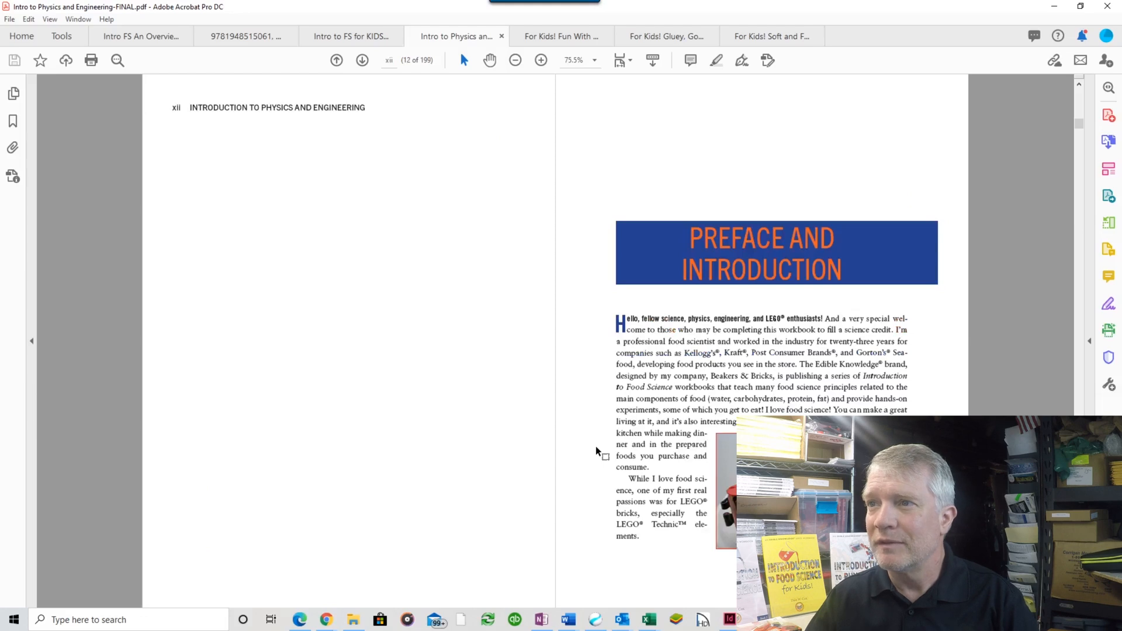
scroll(down, 3)
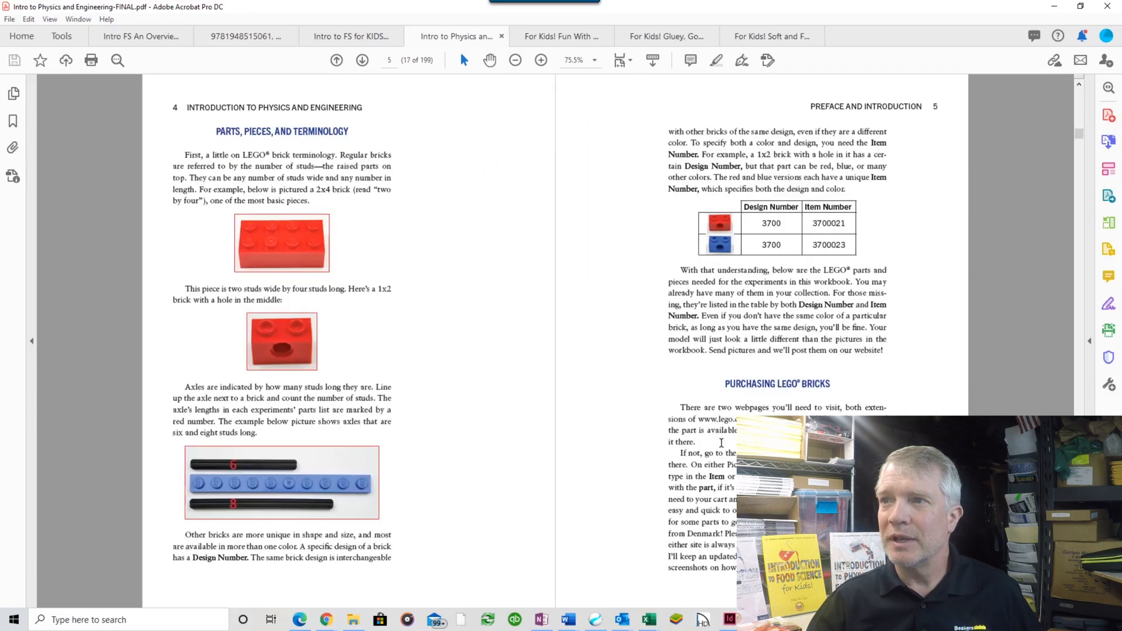
click(337, 60)
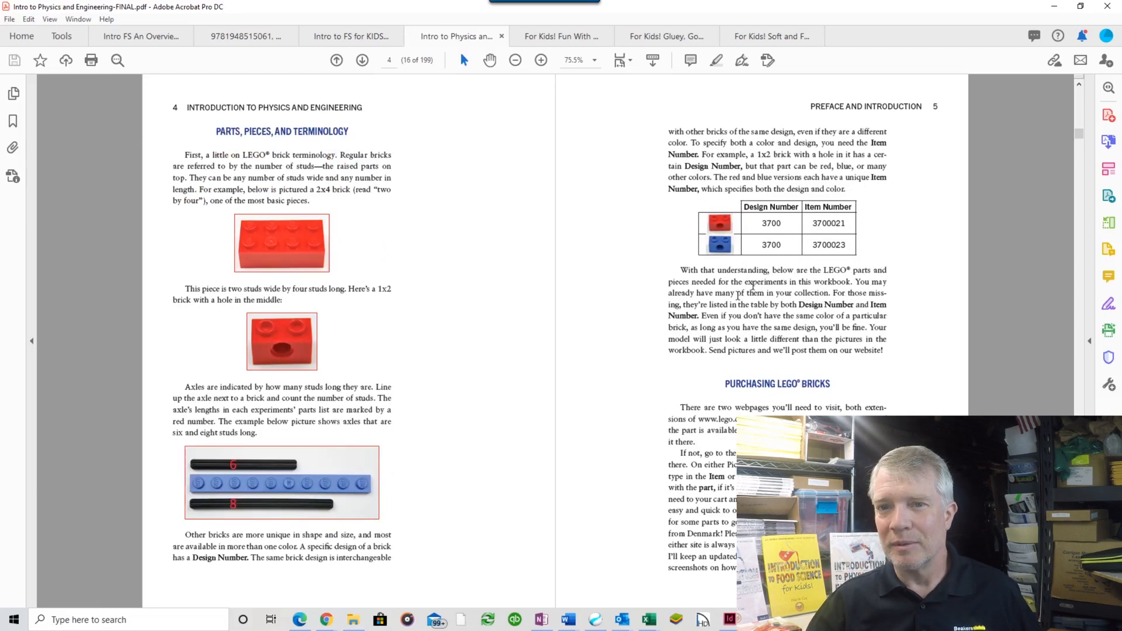
mouse_move(195, 479)
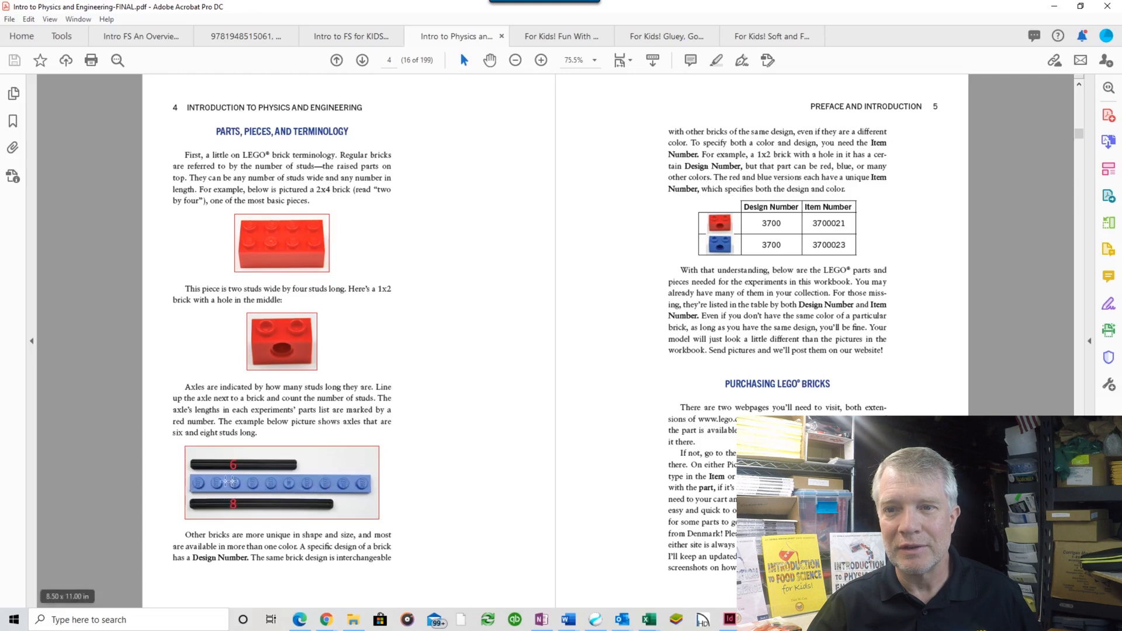
mouse_move(320, 484)
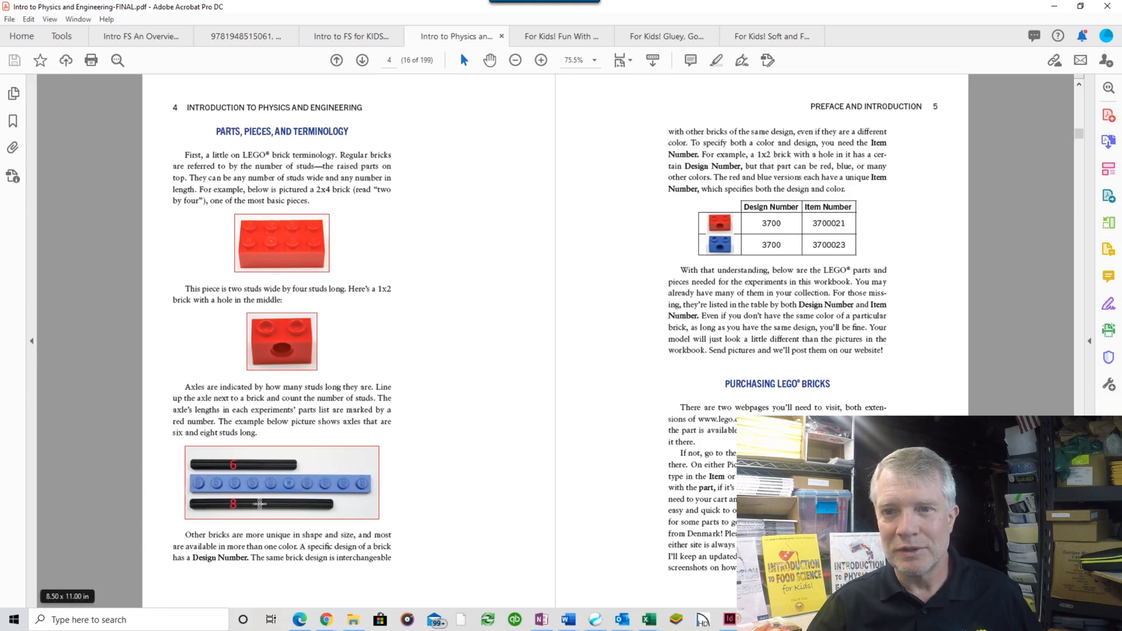
mouse_move(469, 479)
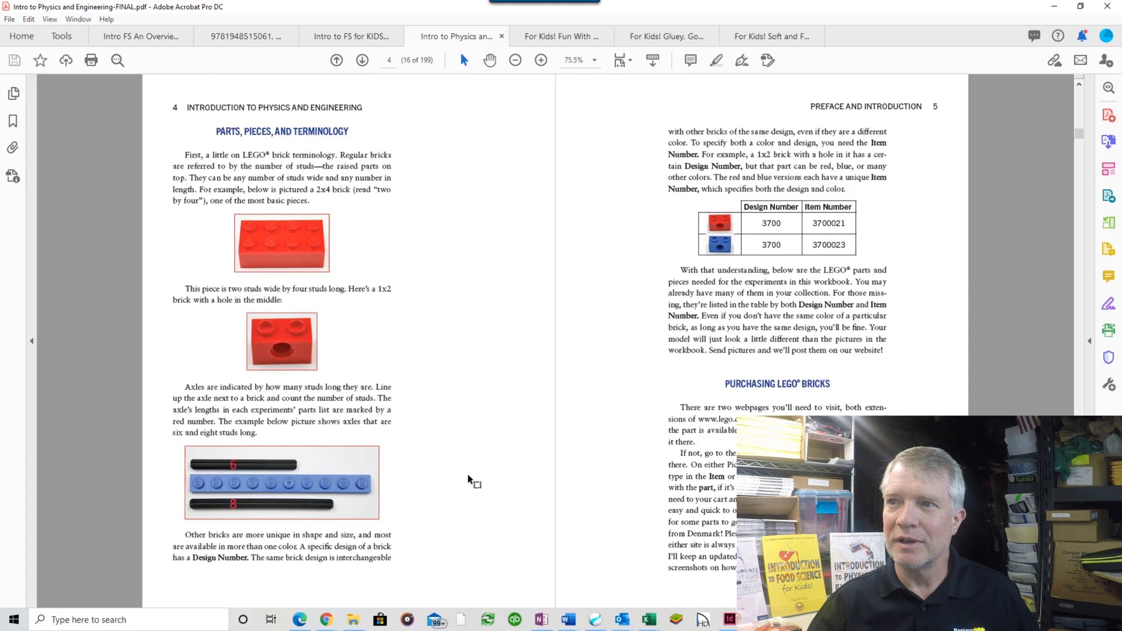
mouse_move(661, 393)
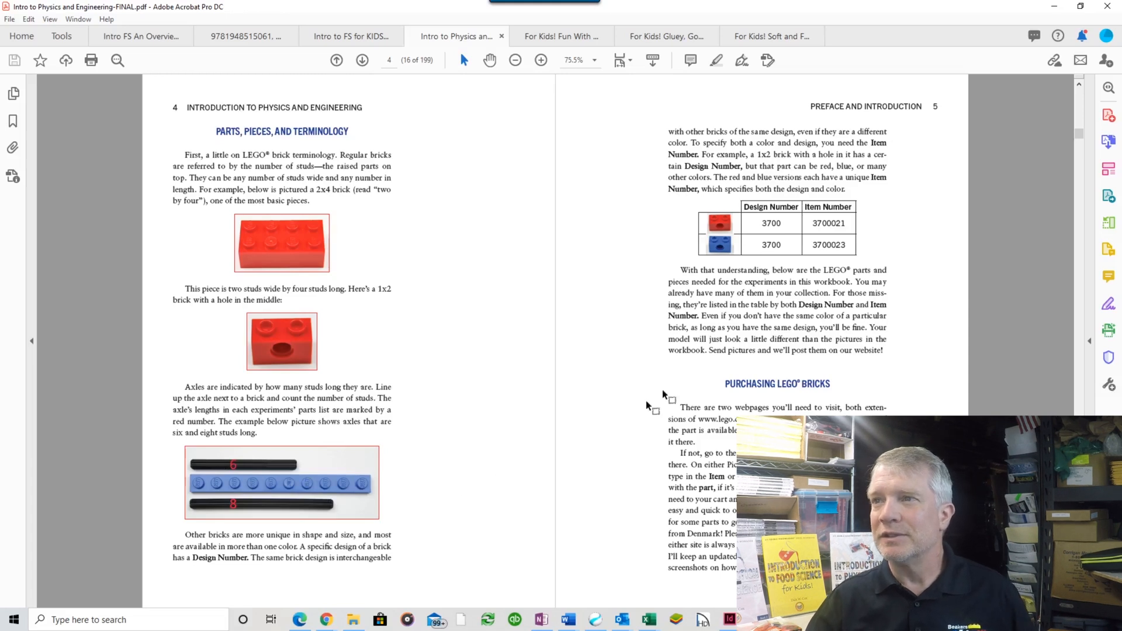
mouse_move(804, 215)
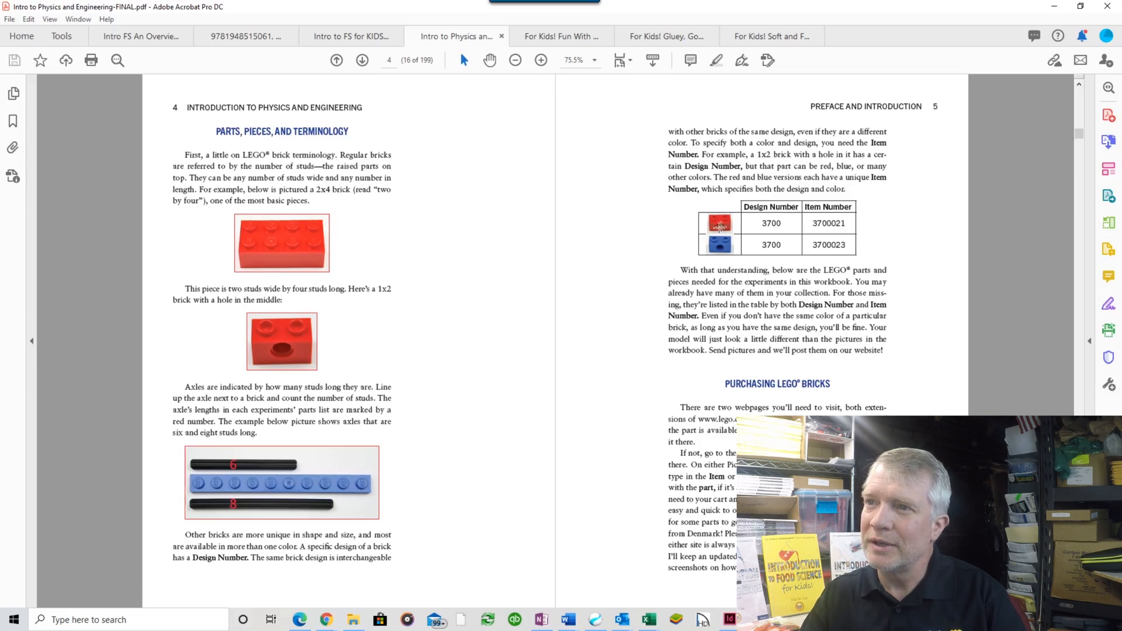
mouse_move(747, 243)
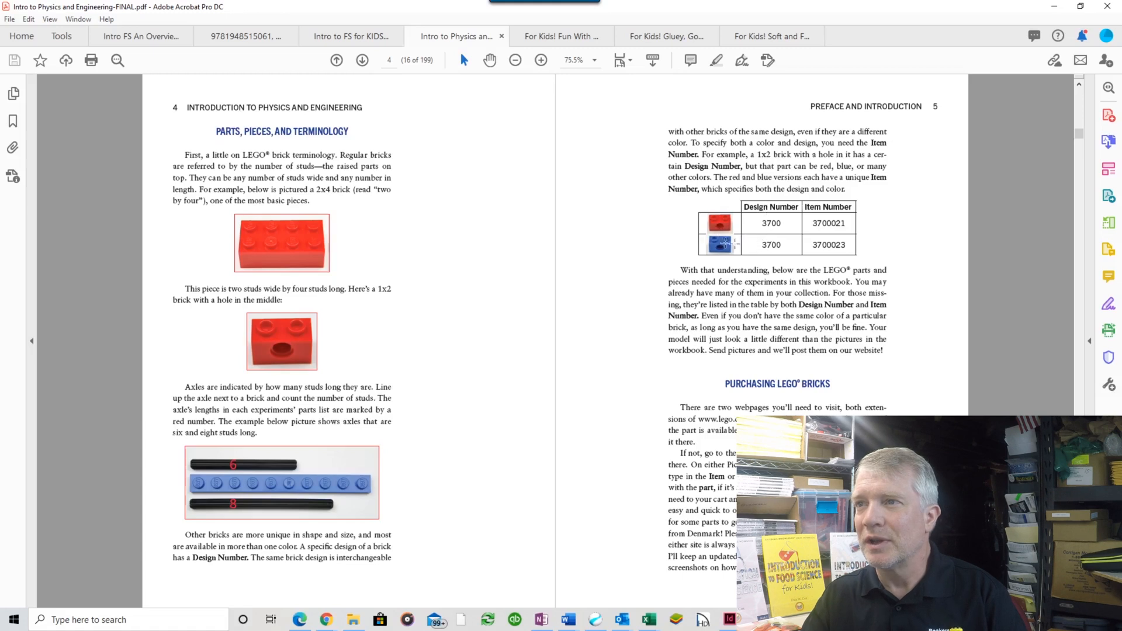
mouse_move(821, 224)
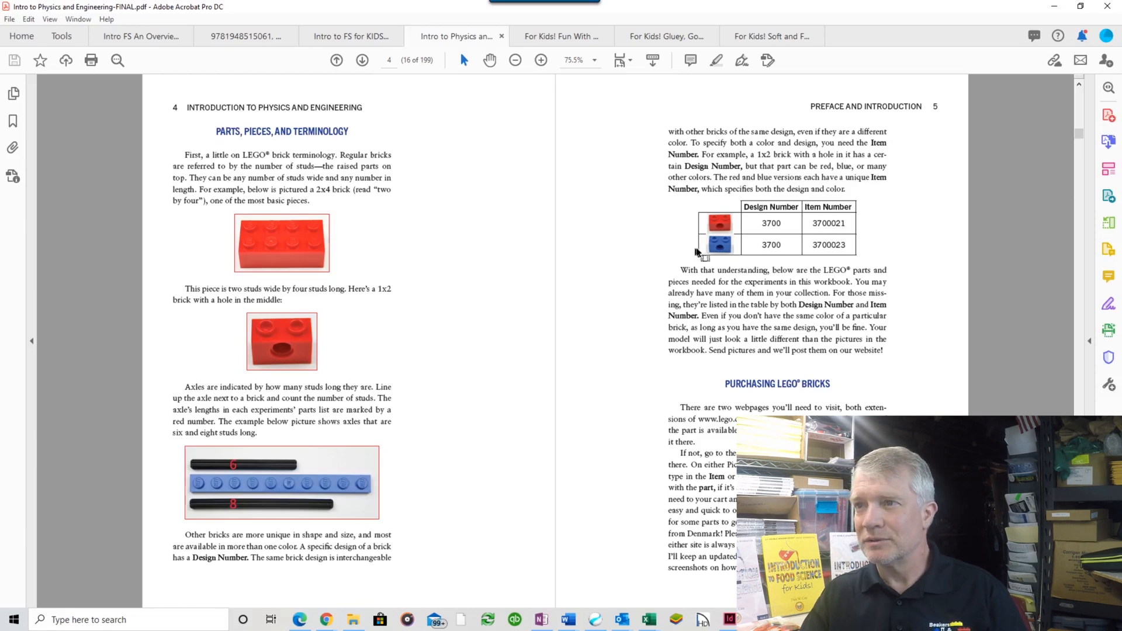
mouse_move(715, 329)
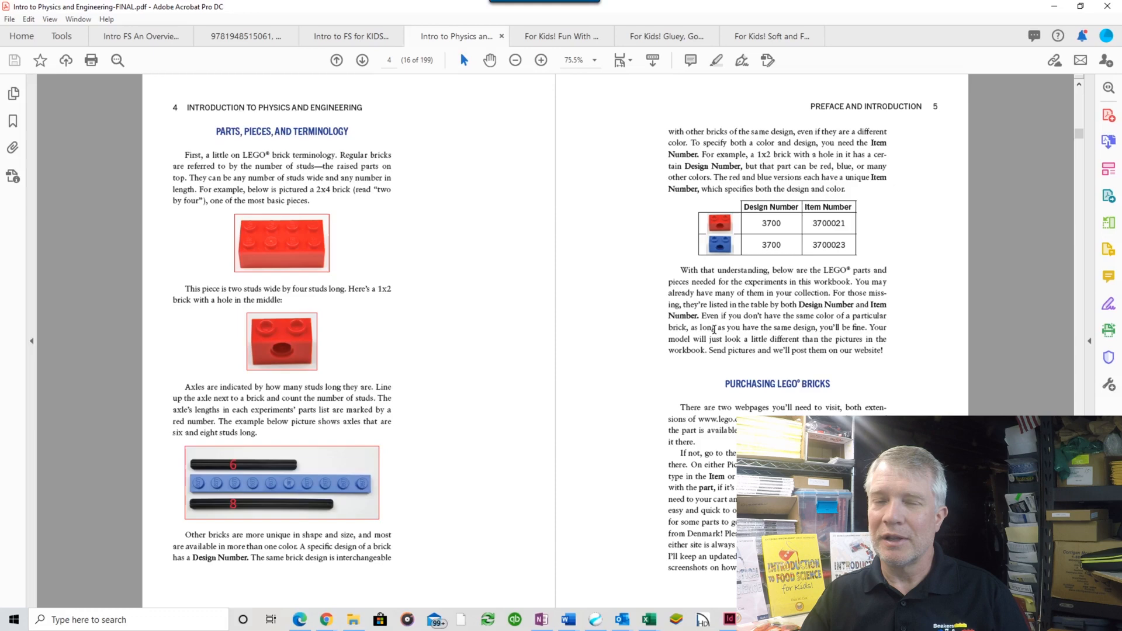
Page down to the Bricks & Pieces table and non-LEGO items list opening Chapter 1.
click(362, 59)
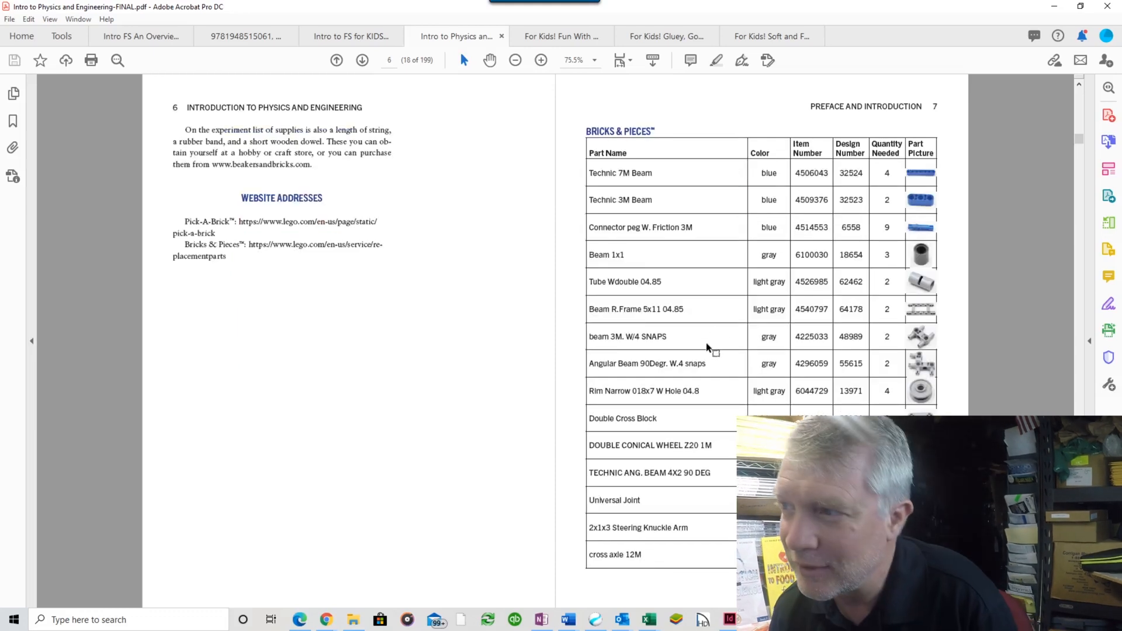
mouse_move(687, 375)
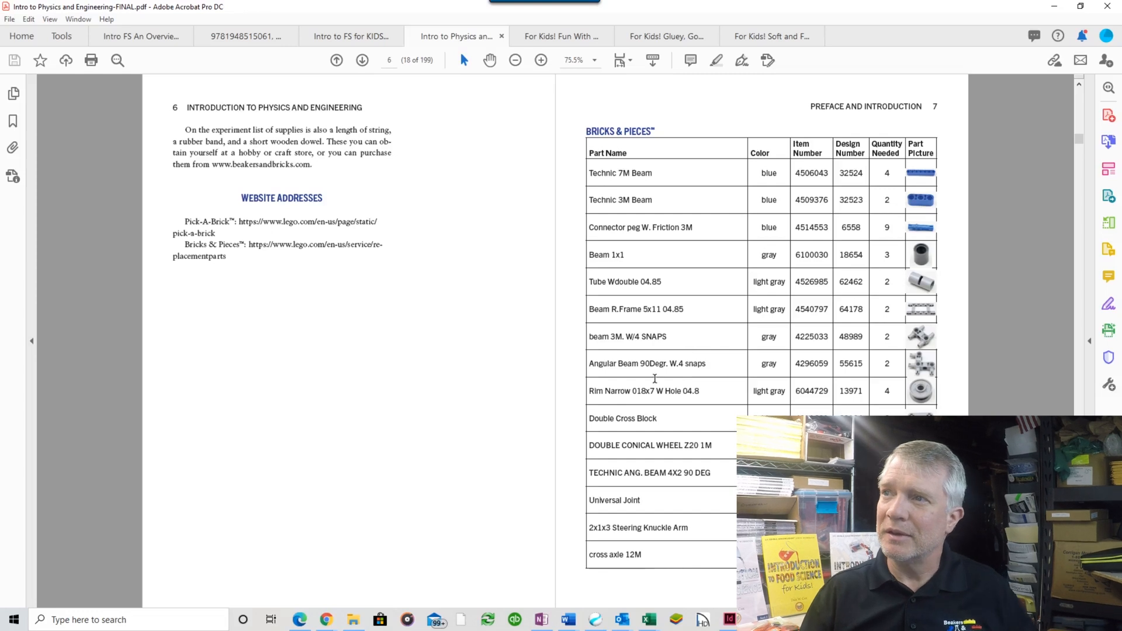
mouse_move(703, 308)
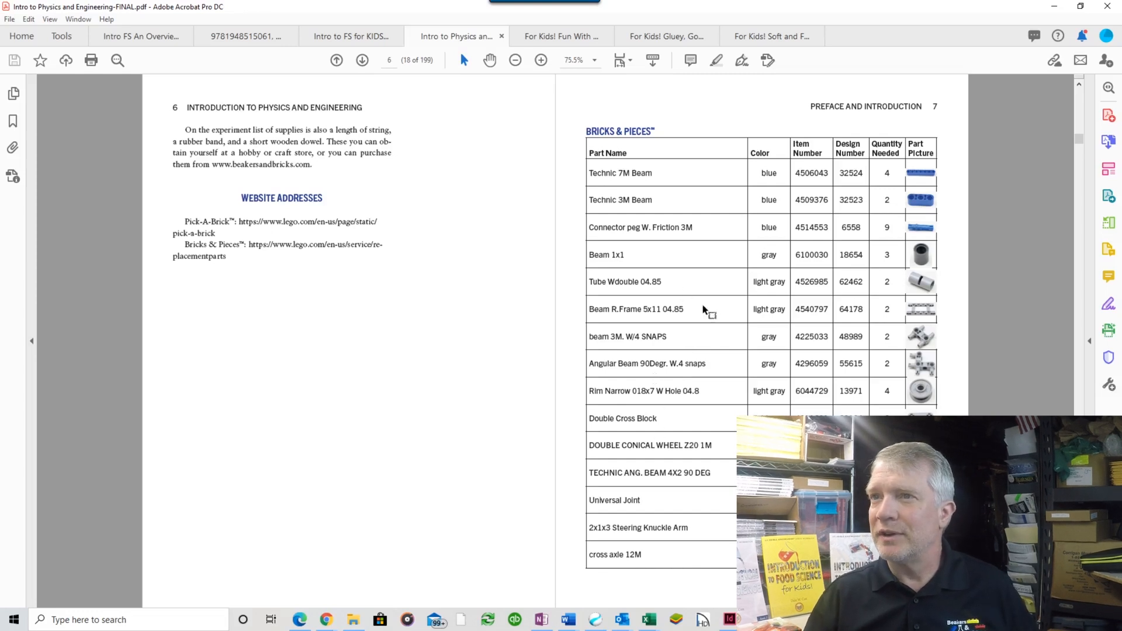
mouse_move(680, 559)
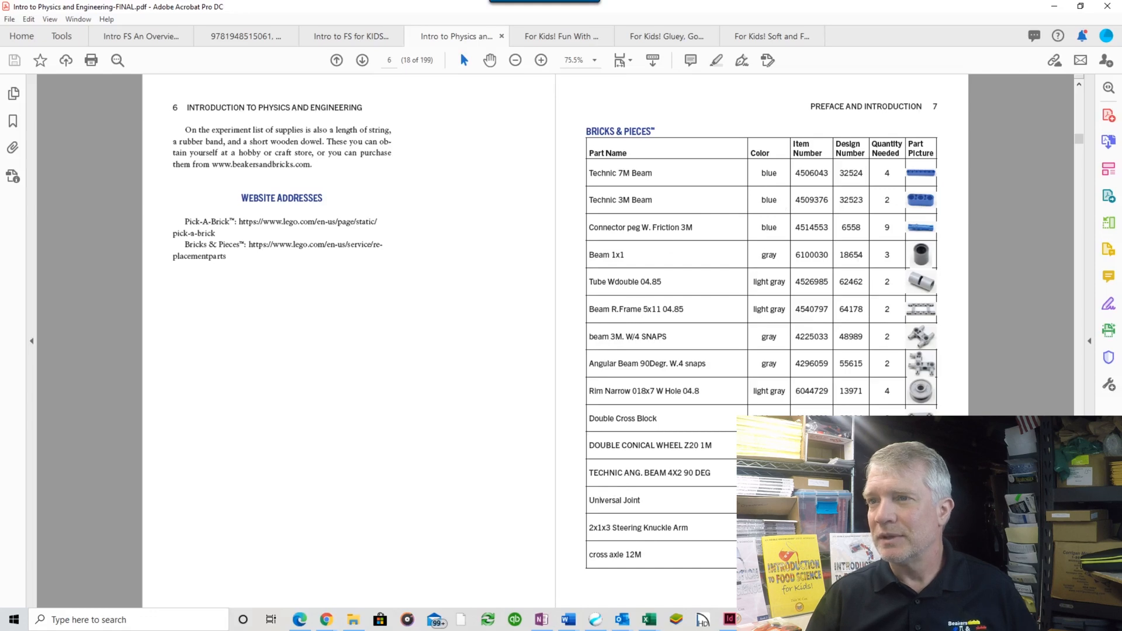
scroll(down, 3)
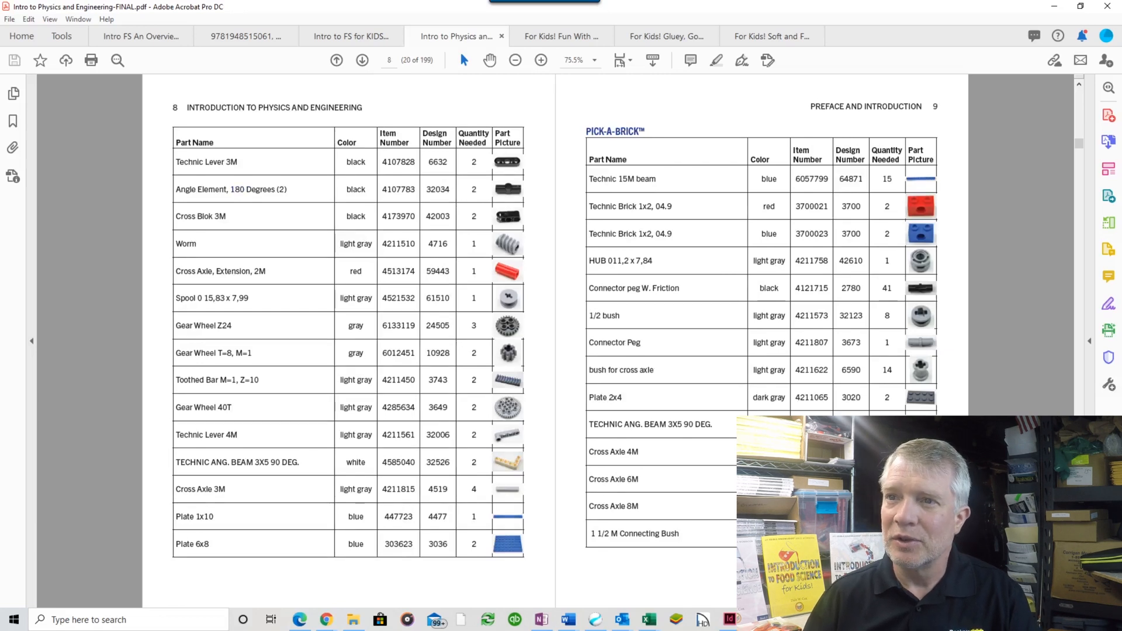
mouse_move(533, 501)
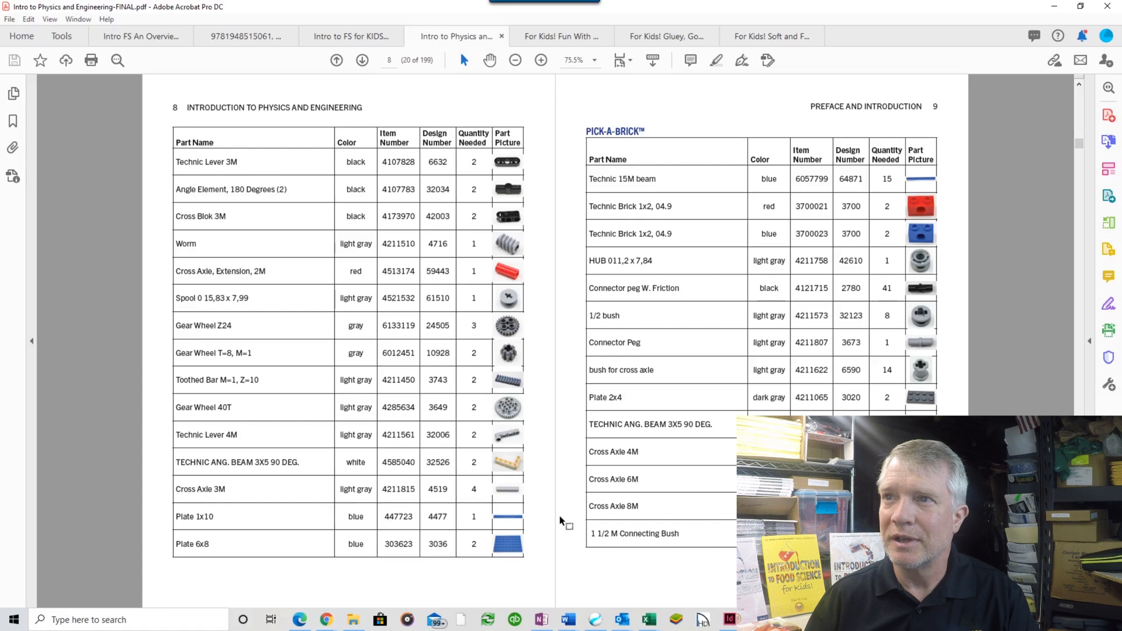
click(337, 60)
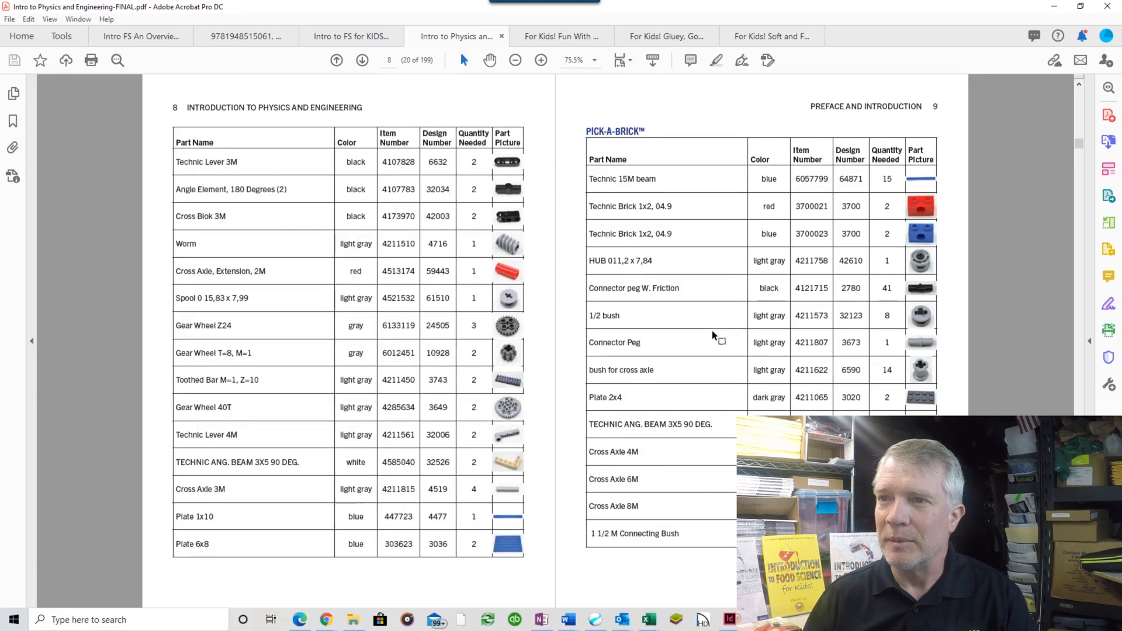
scroll(down, 3)
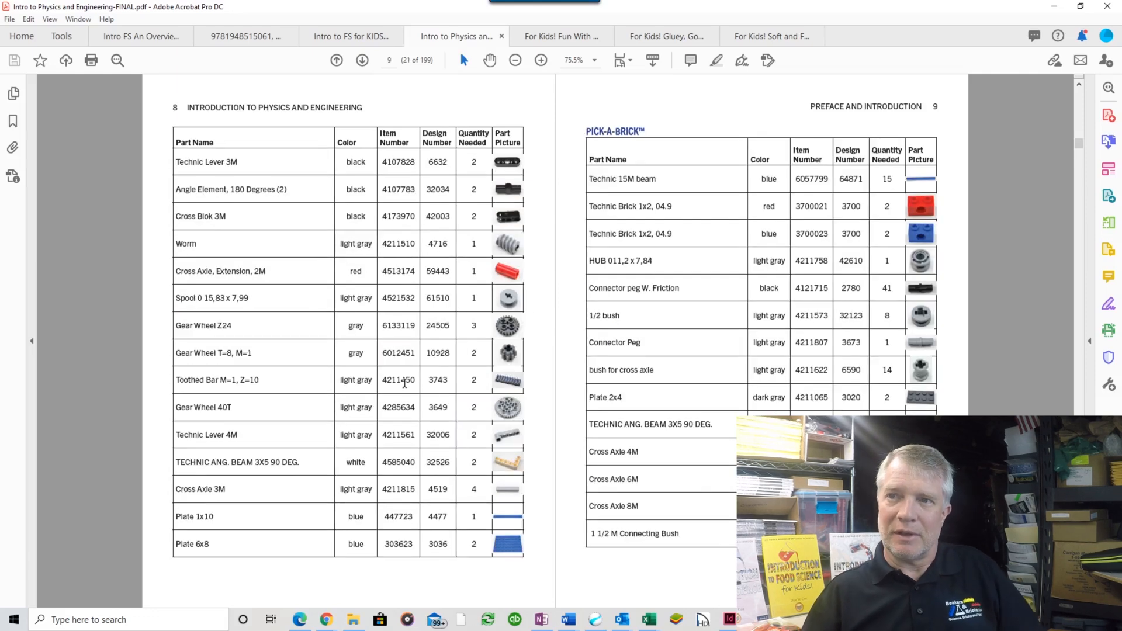
mouse_move(209, 532)
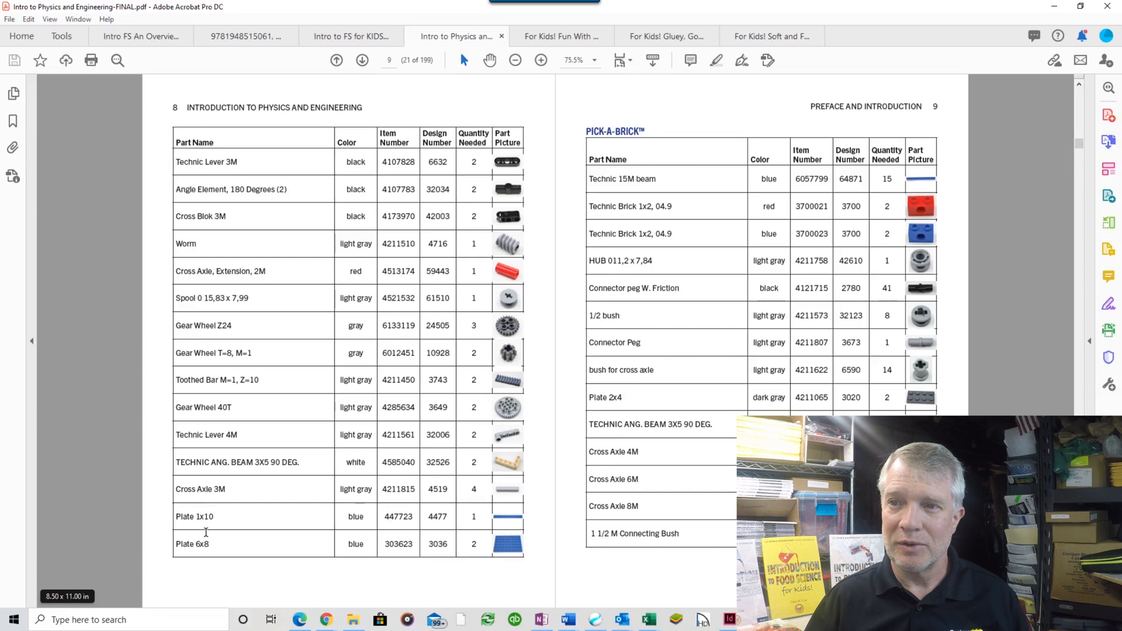
mouse_move(205, 530)
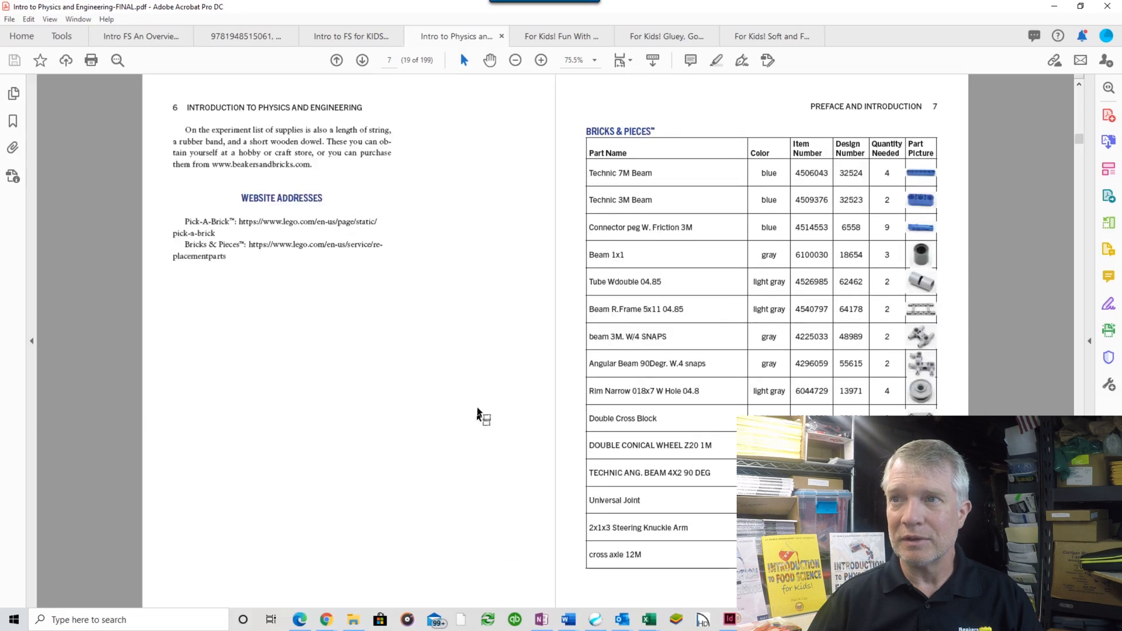
mouse_move(517, 299)
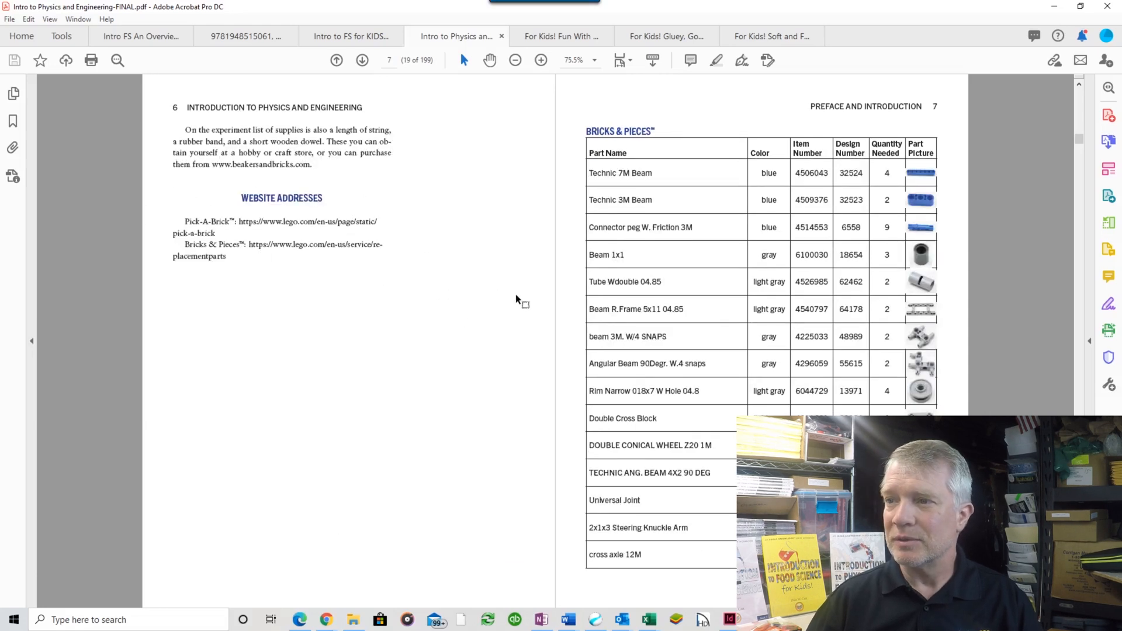
click(362, 60)
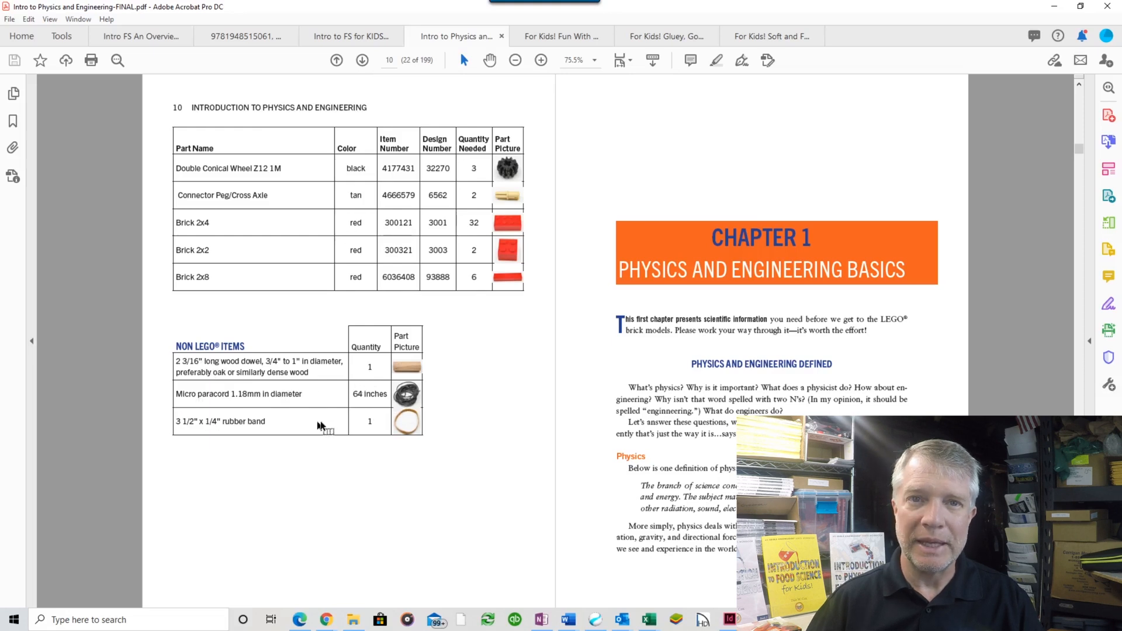
mouse_move(389, 393)
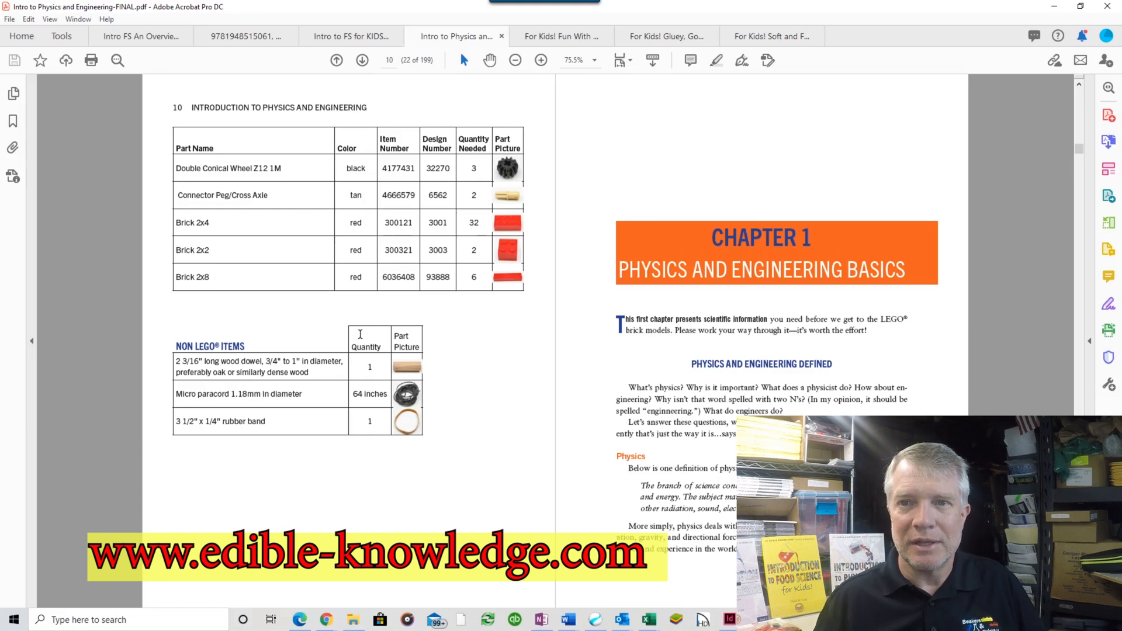
mouse_move(388, 359)
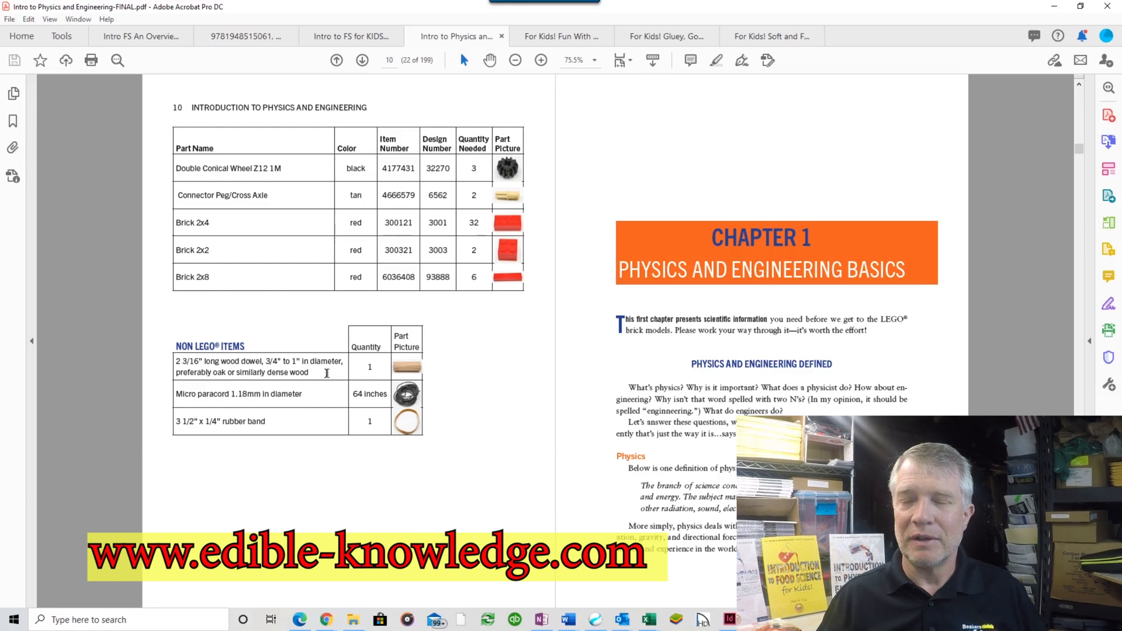
mouse_move(391, 7)
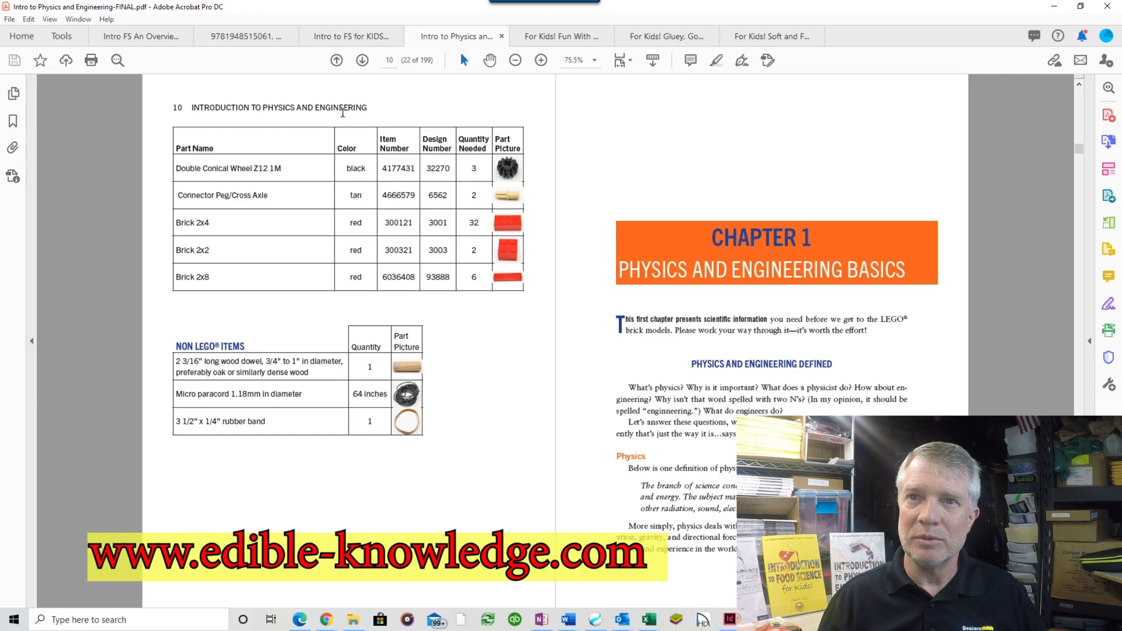
mouse_move(260, 195)
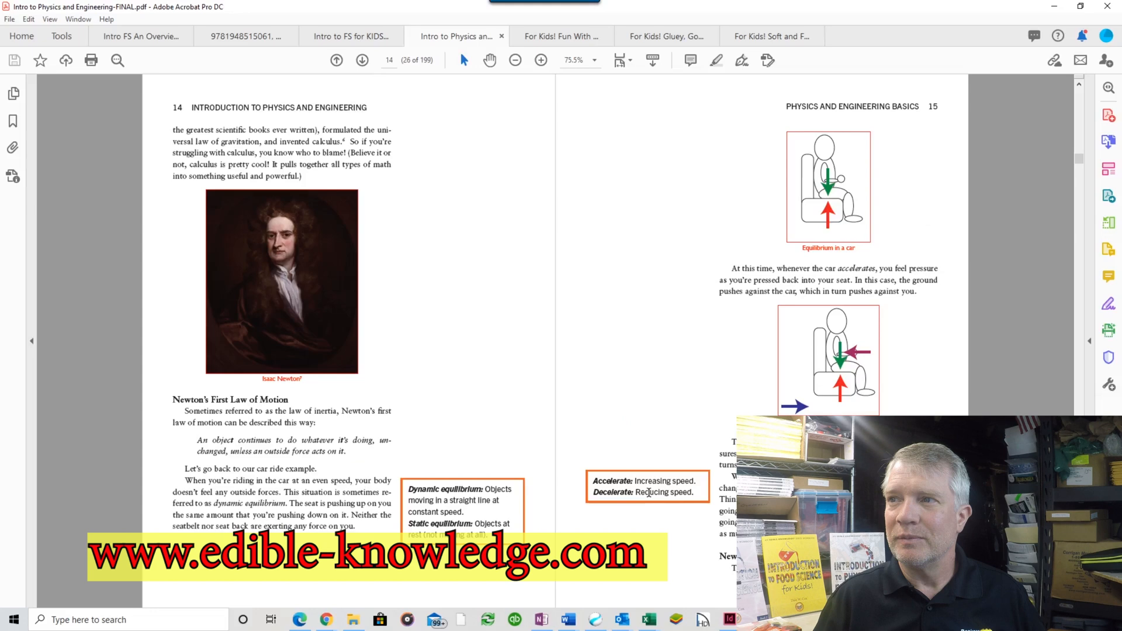
Scroll through the launcher experiment to pages 34–35 with the Experiment #2 discussion and Chapter 1 review.
scroll(down, 3)
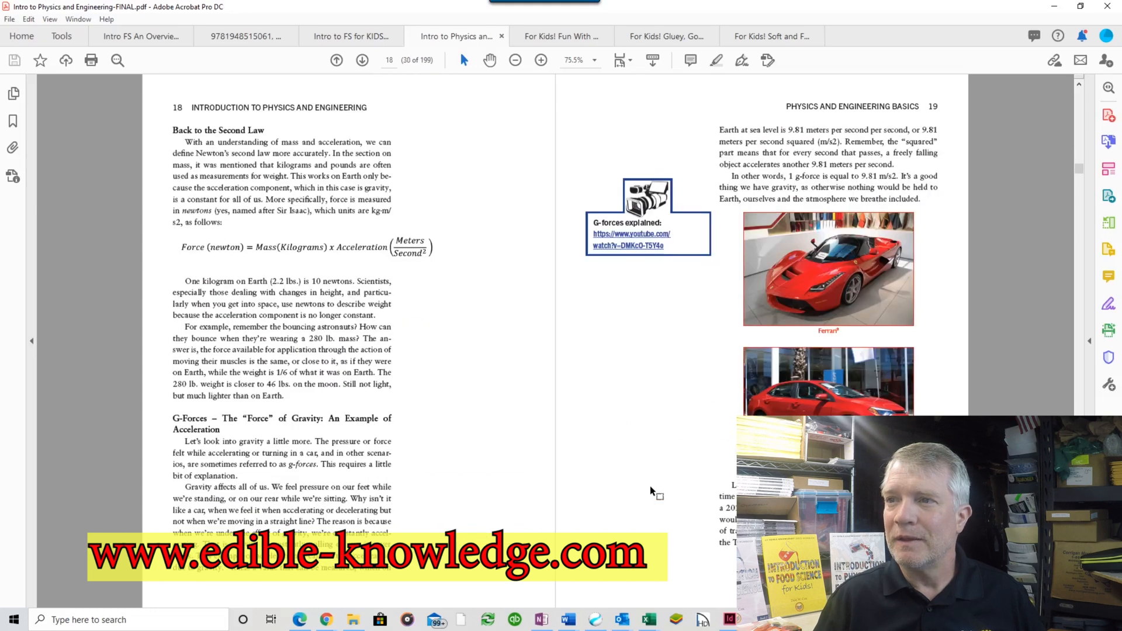
scroll(down, 3)
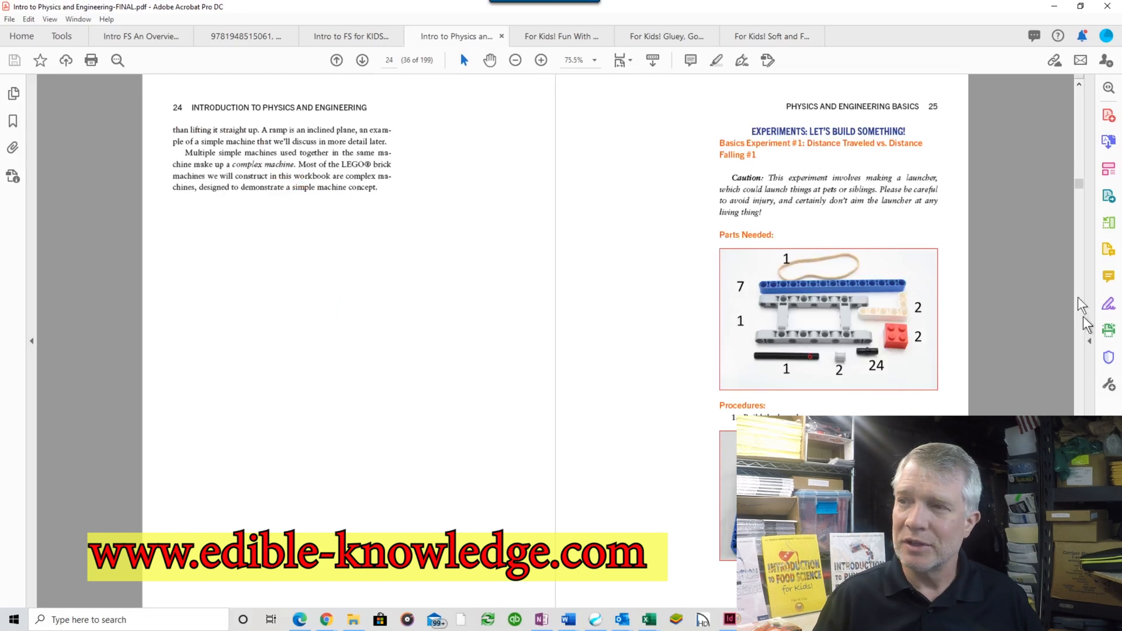
mouse_move(843, 239)
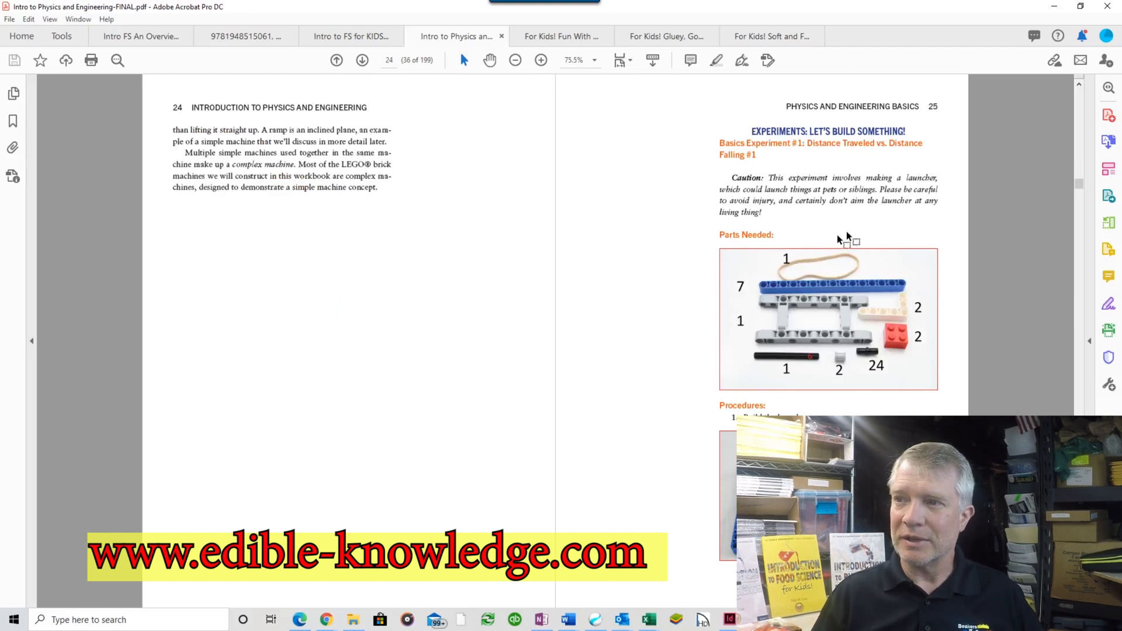
mouse_move(799, 324)
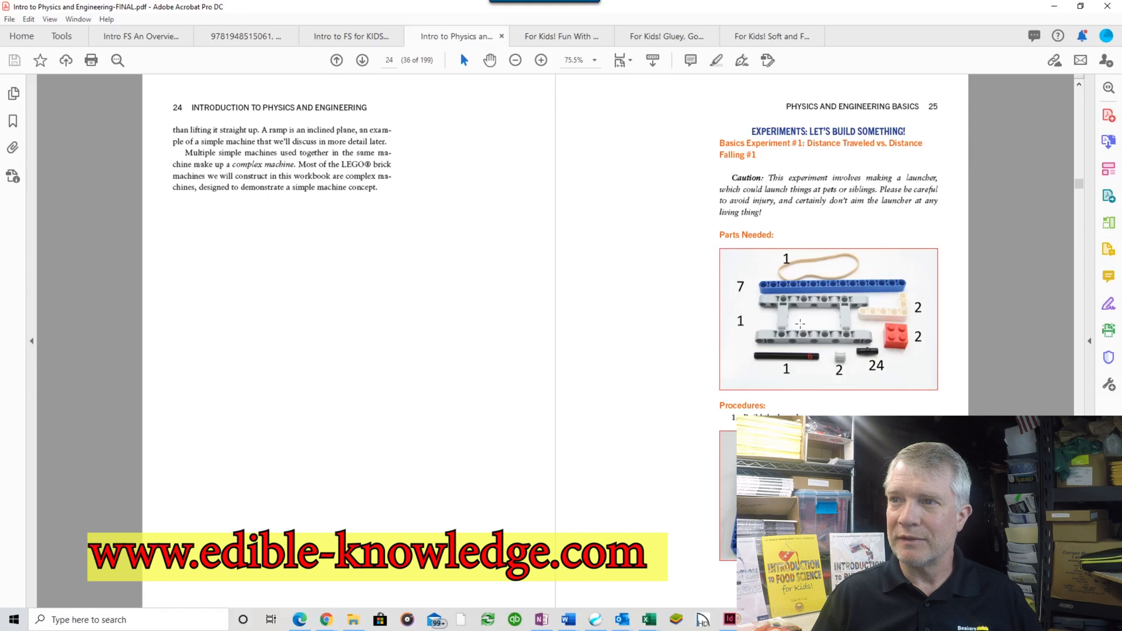
mouse_move(933, 292)
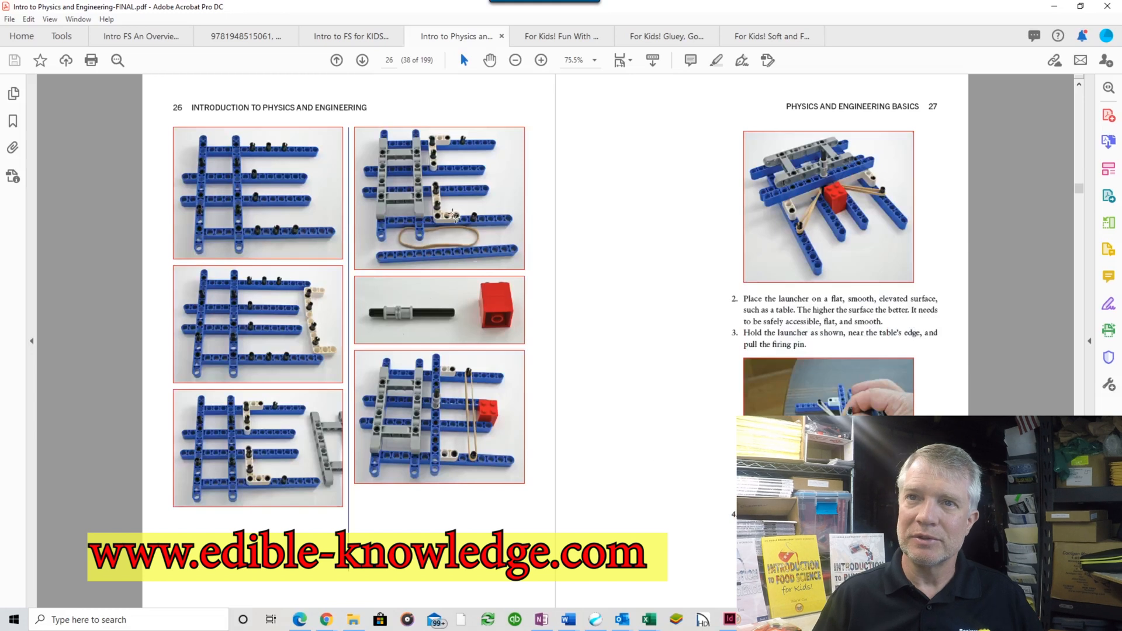
mouse_move(236, 200)
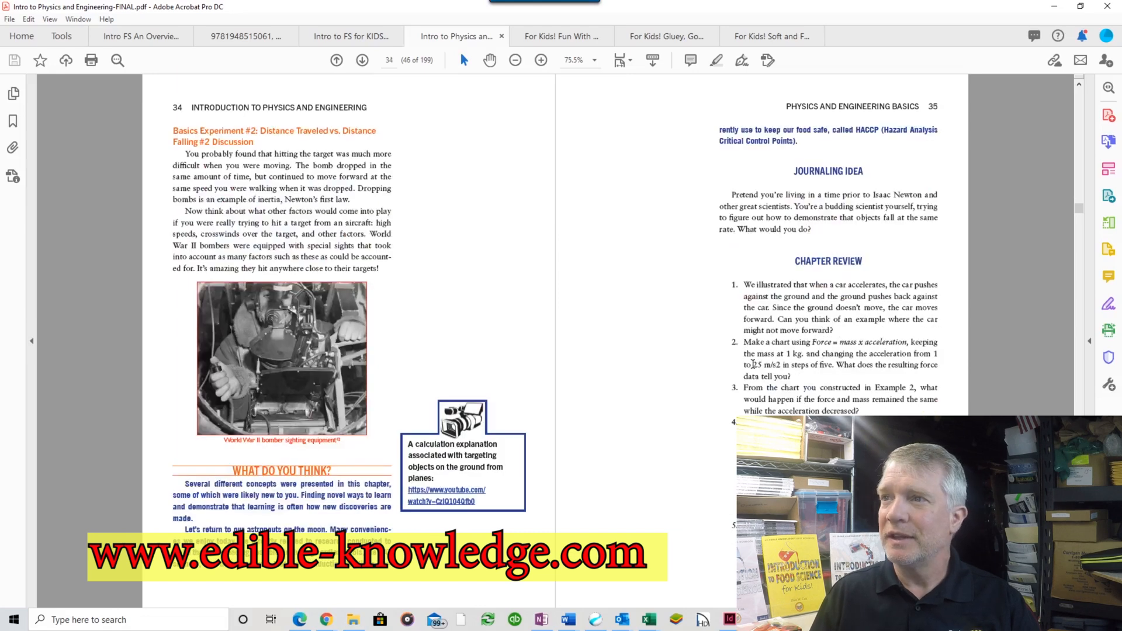
click(362, 60)
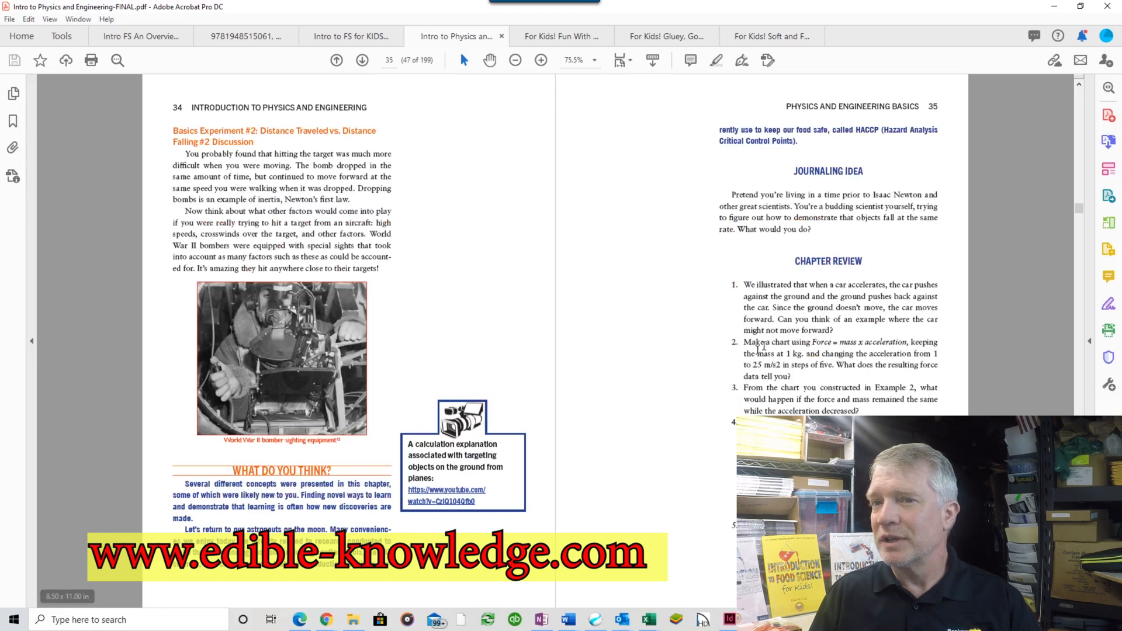
mouse_move(722, 289)
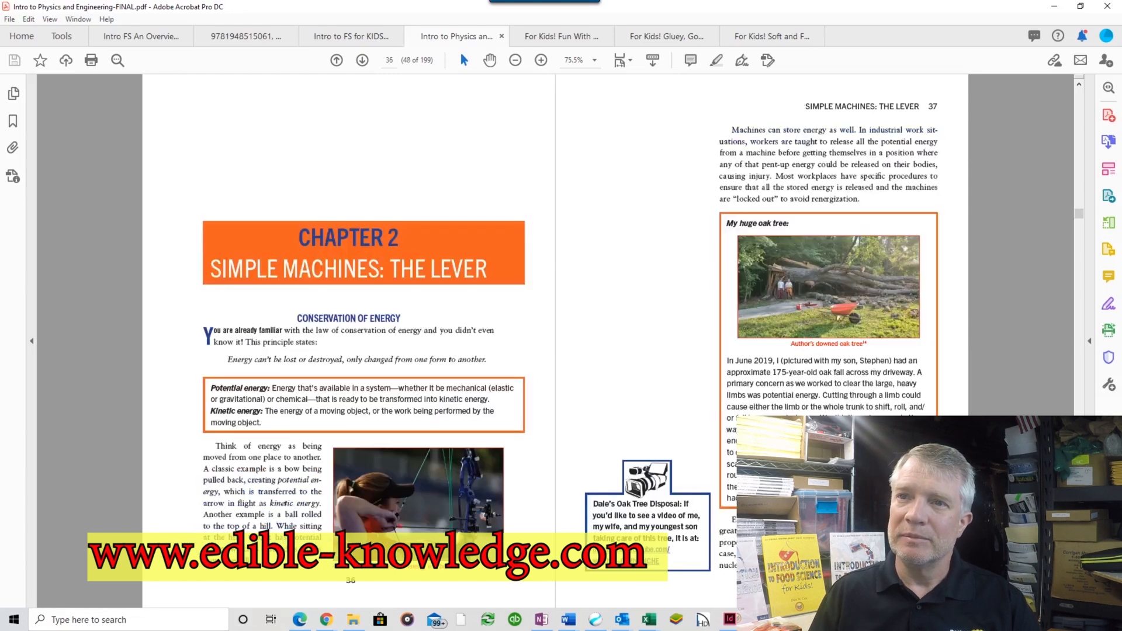
mouse_move(644, 290)
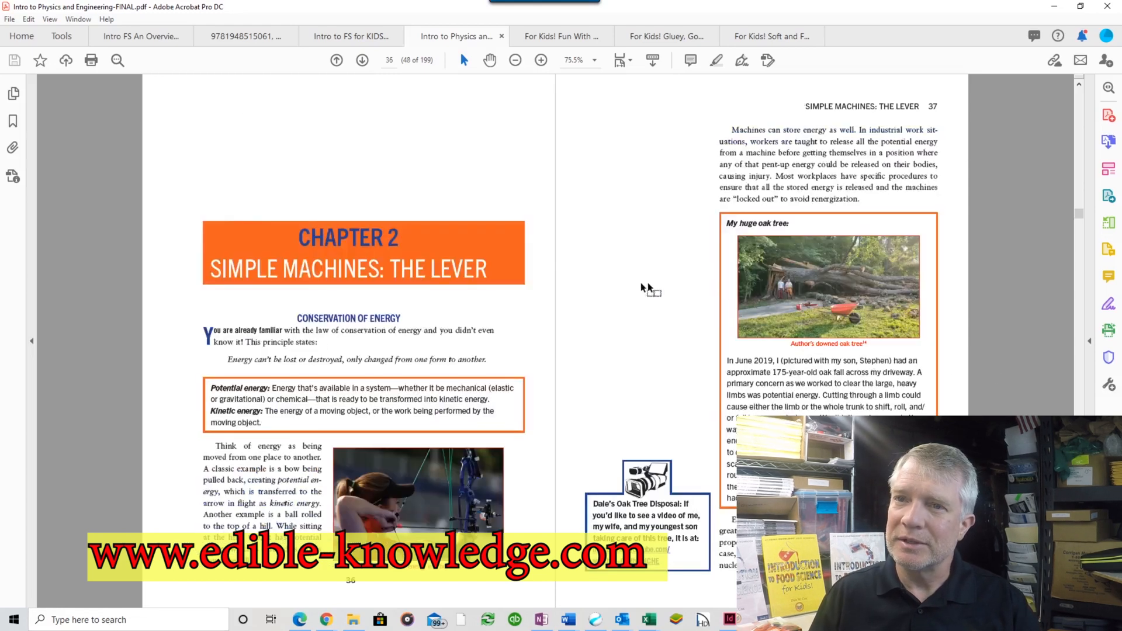
mouse_move(988, 110)
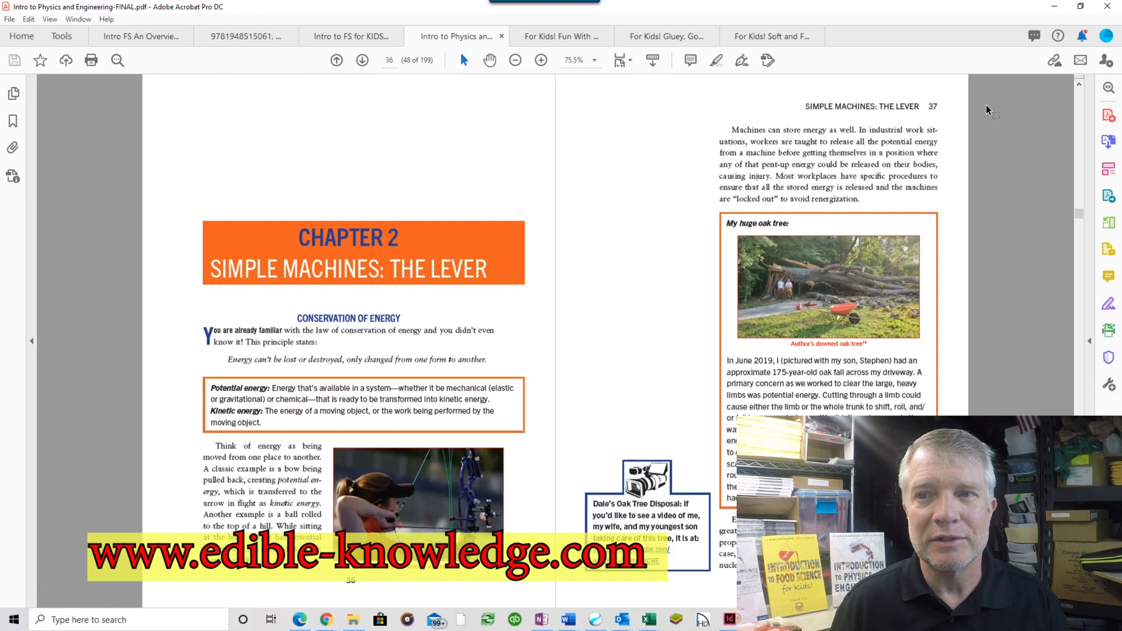
mouse_move(608, 118)
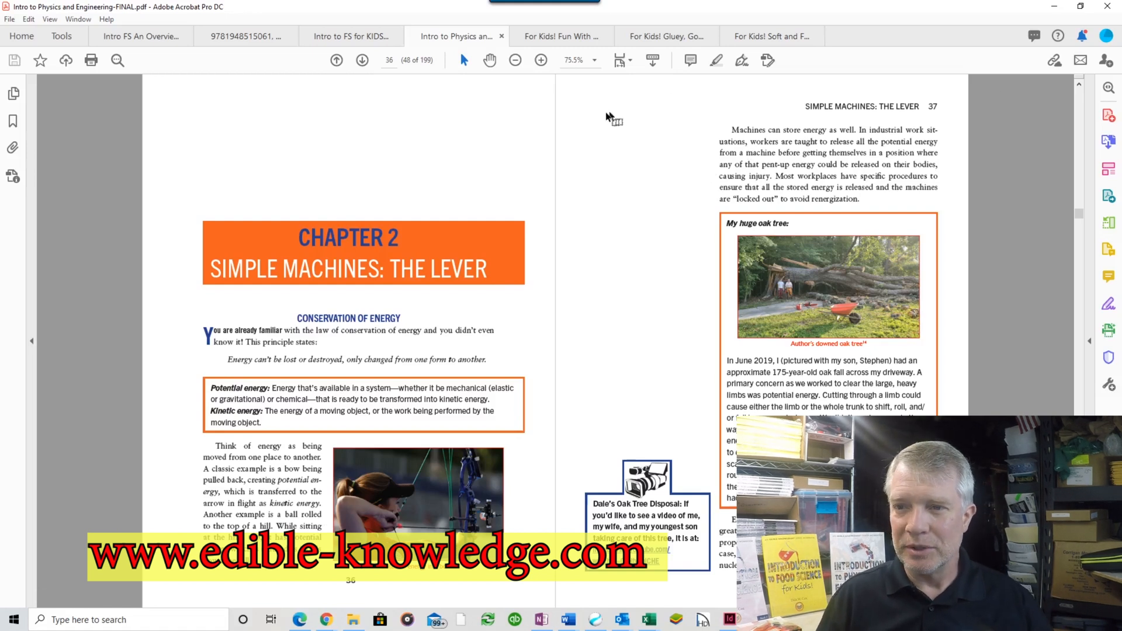
mouse_move(401, 417)
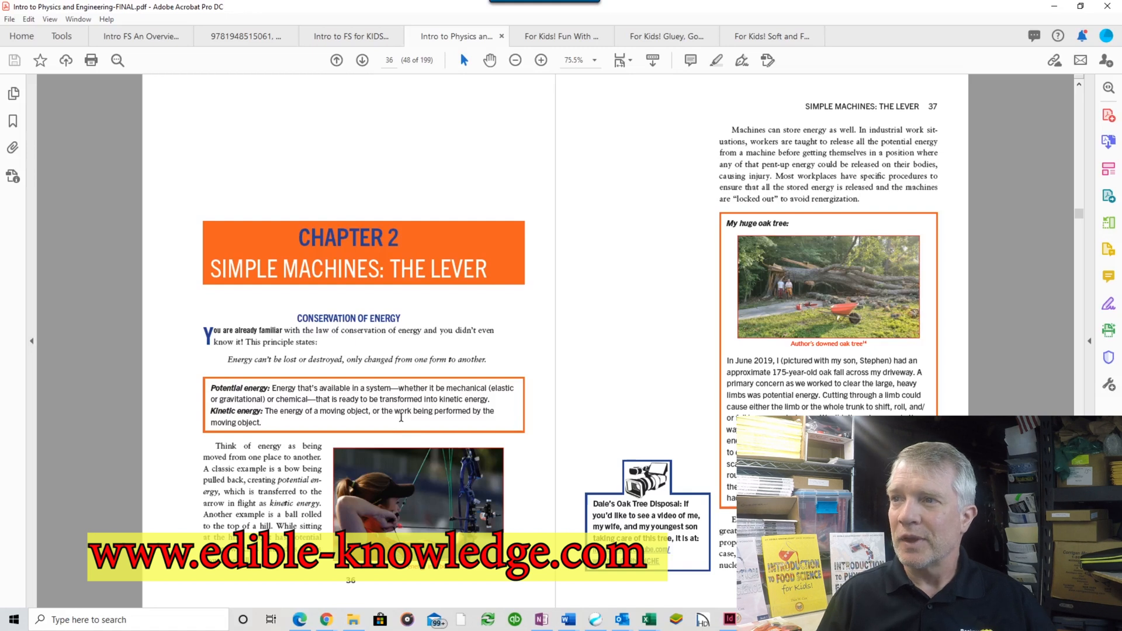
mouse_move(1108, 222)
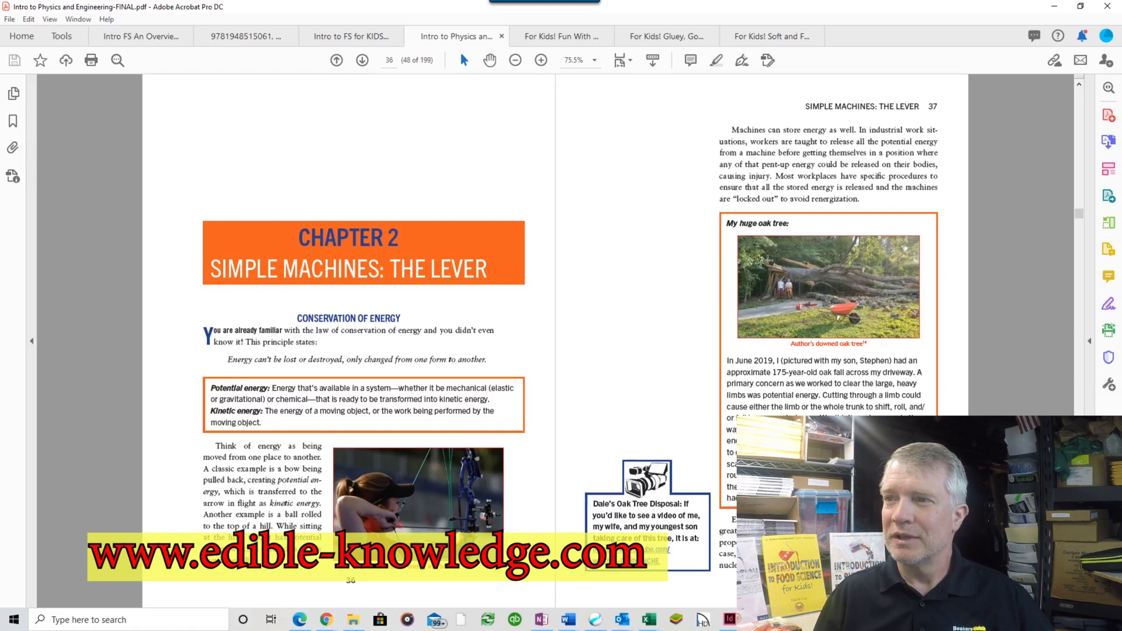
mouse_move(694, 350)
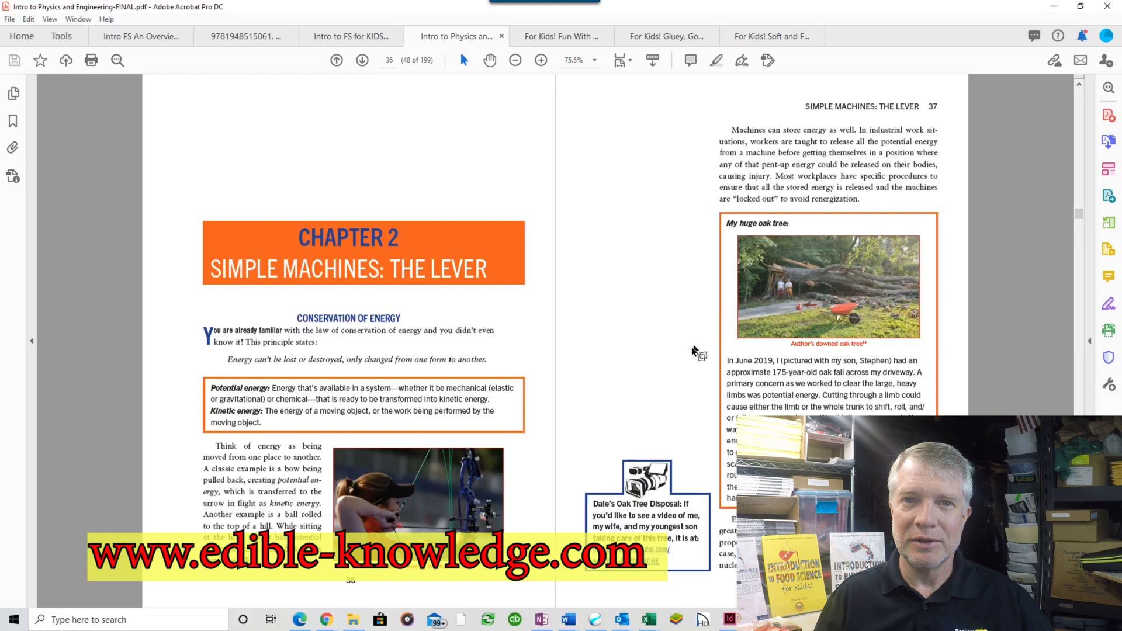
mouse_move(656, 415)
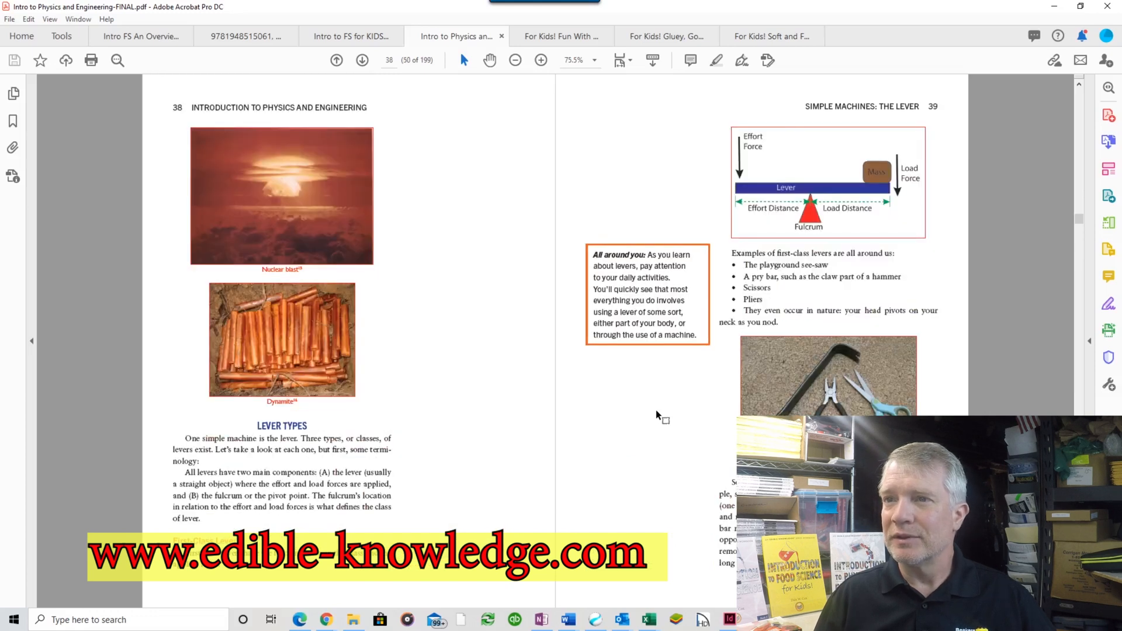
Page down through the lever experiments to pages 64–65 on the first-class levers build.
scroll(down, 3)
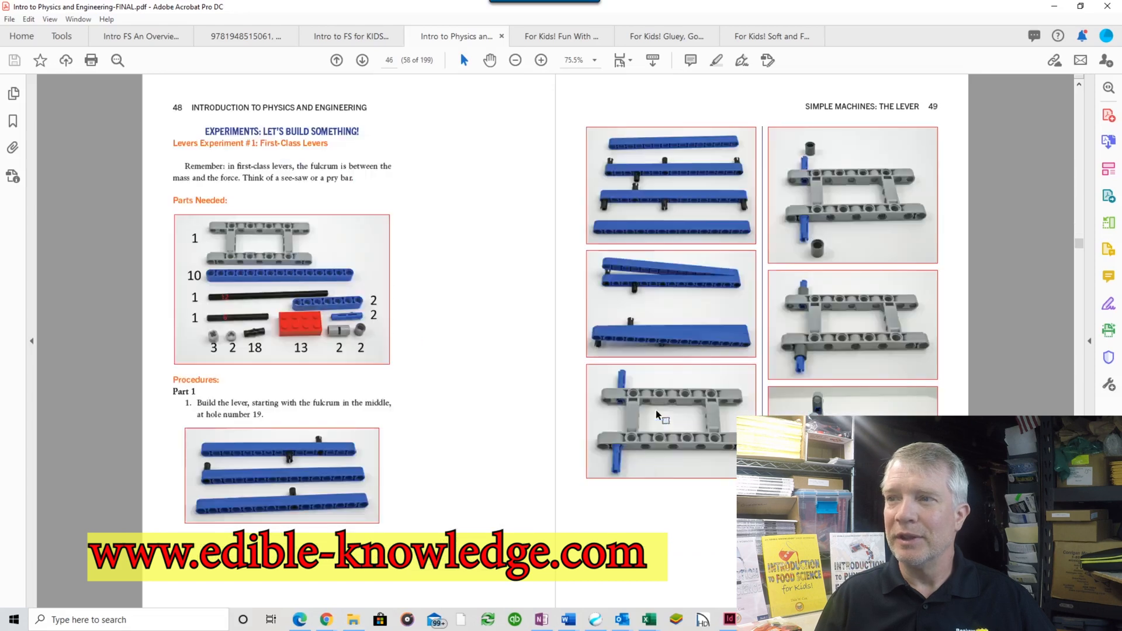
click(362, 60)
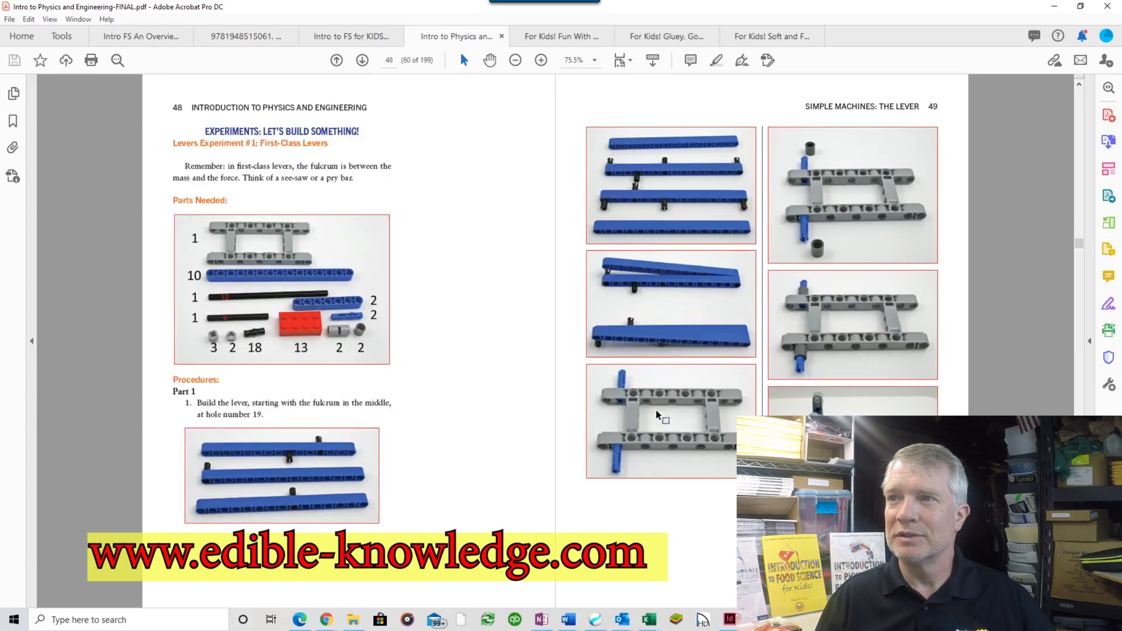
scroll(down, 3)
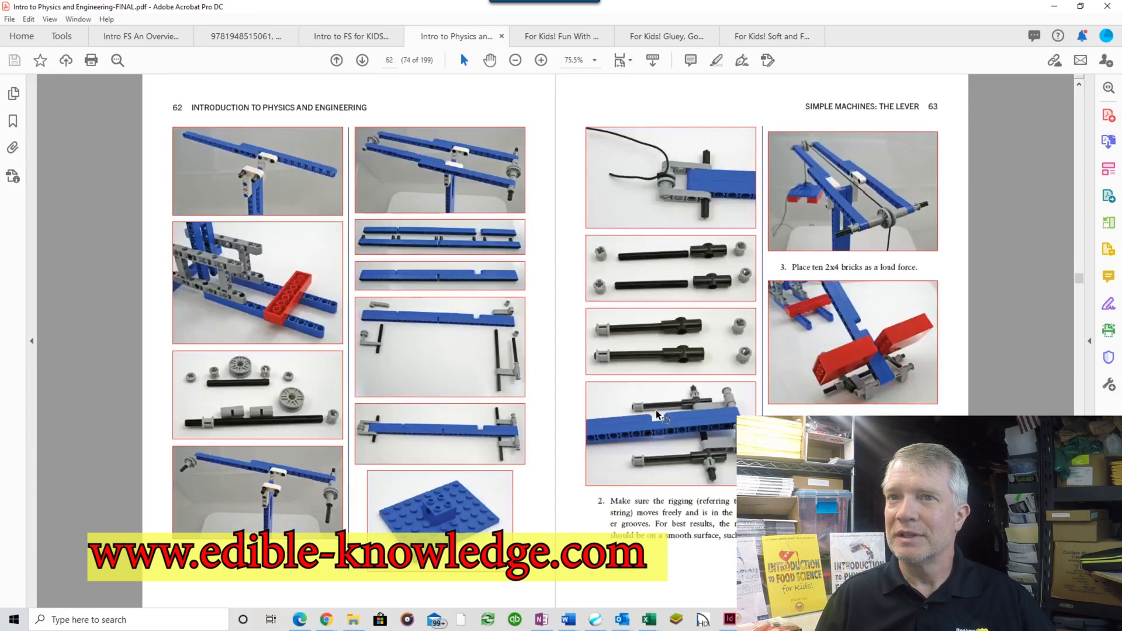
click(362, 60)
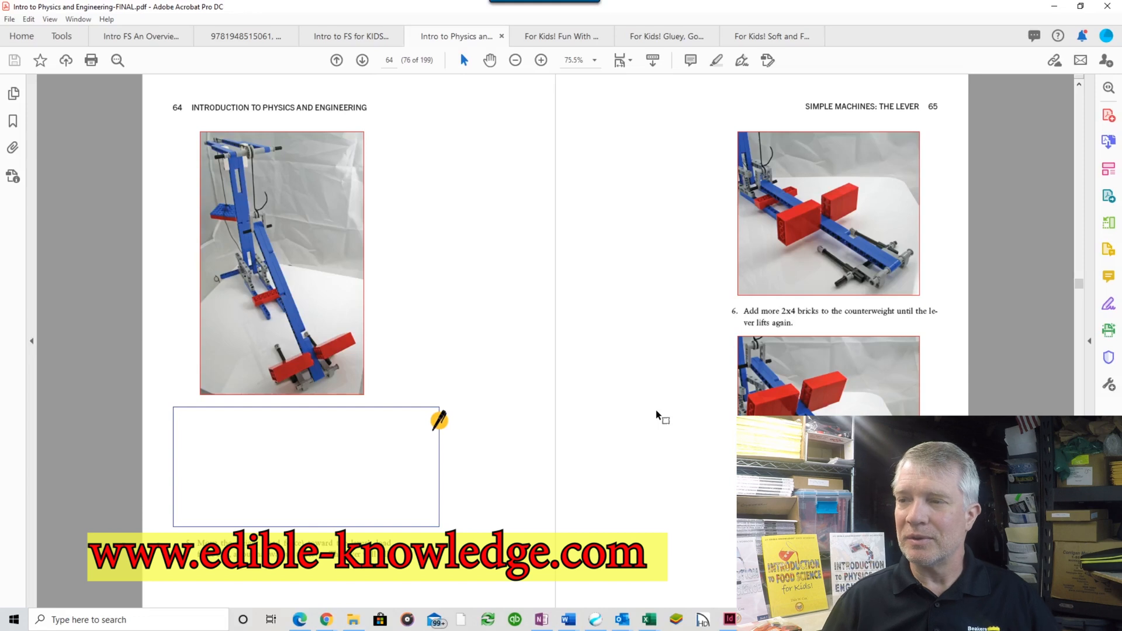
mouse_move(655, 414)
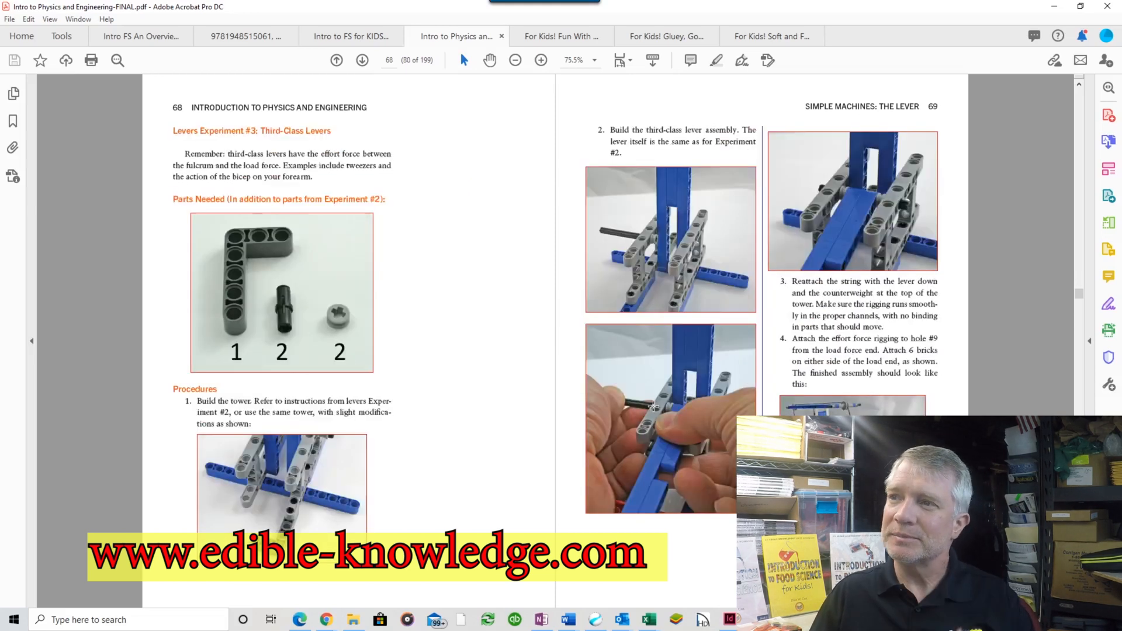
Scroll past the inclined plane experiment to pages 96–97 on rolling the log up the ramp.
scroll(down, 3)
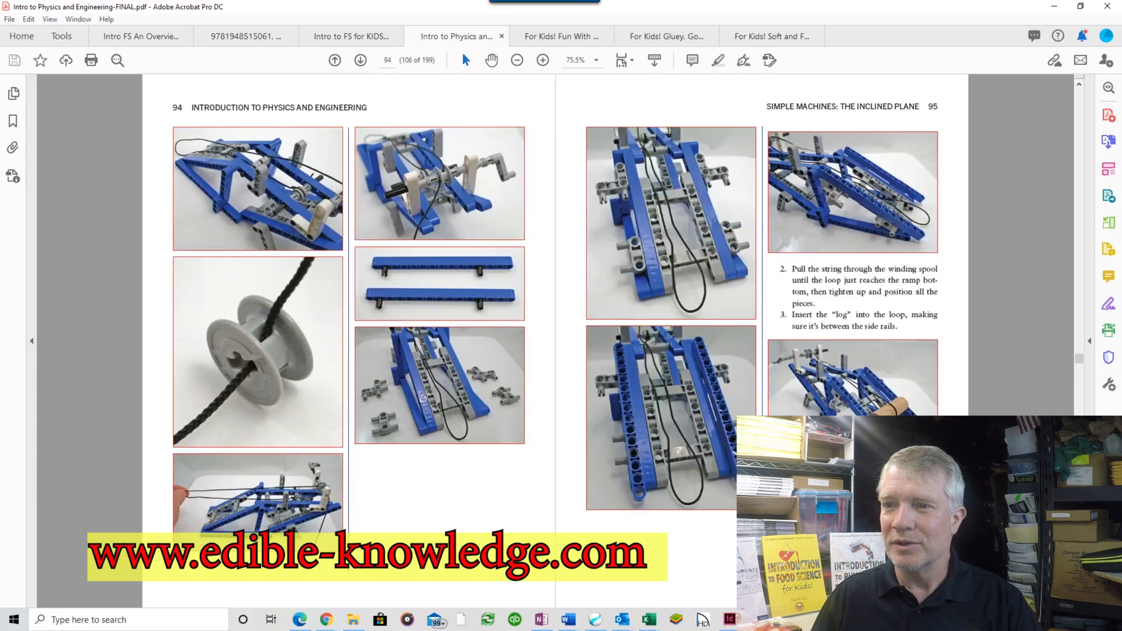
scroll(down, 3)
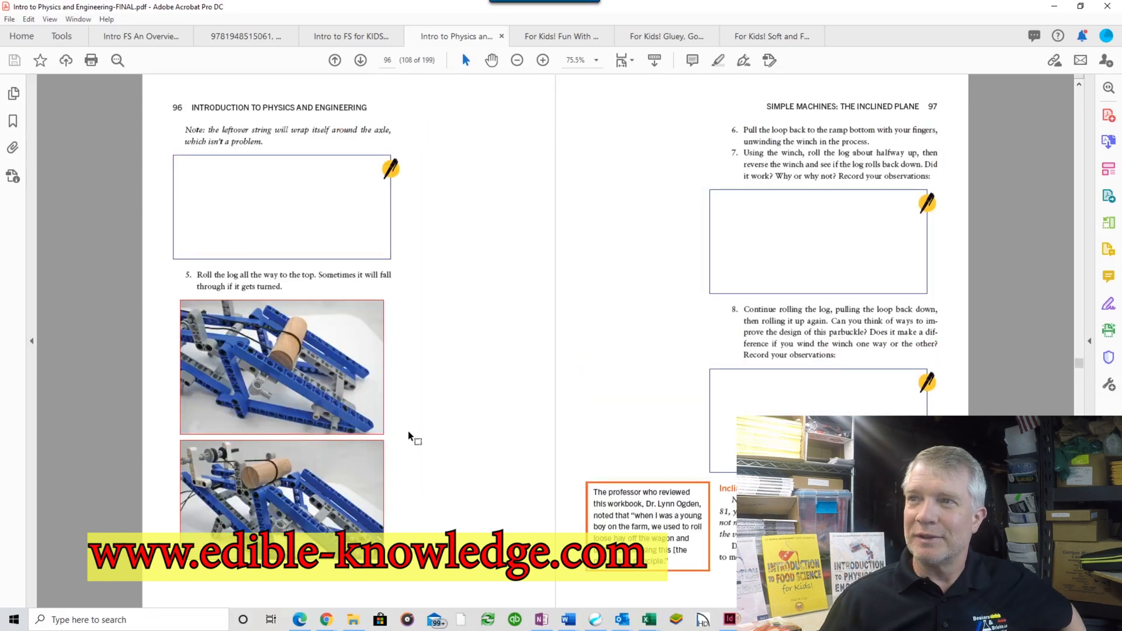
mouse_move(644, 390)
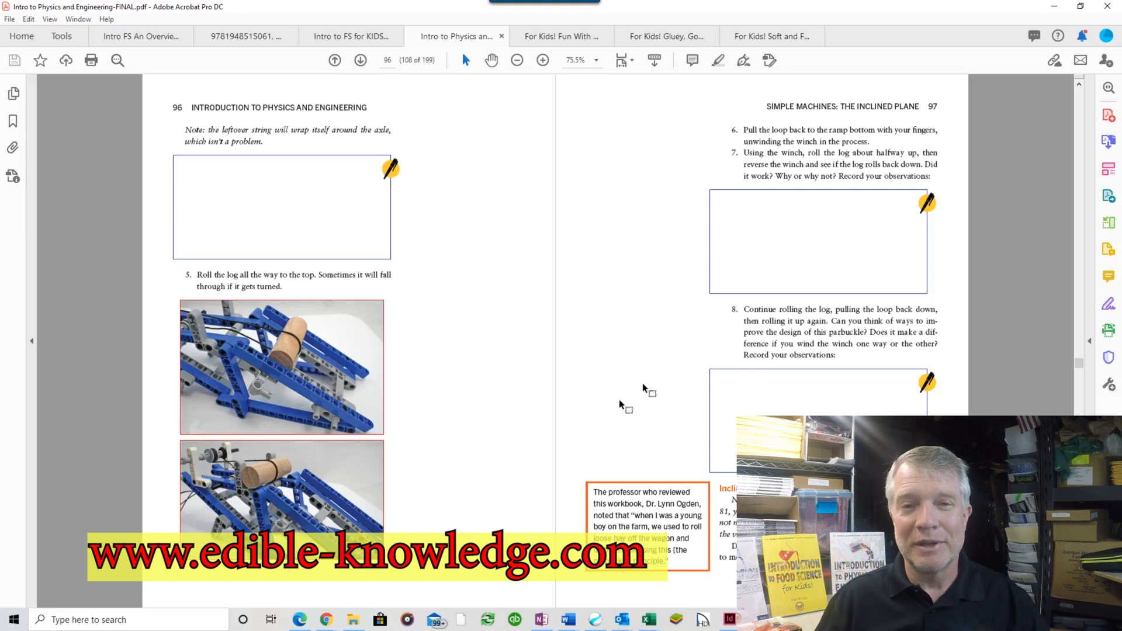
mouse_move(422, 346)
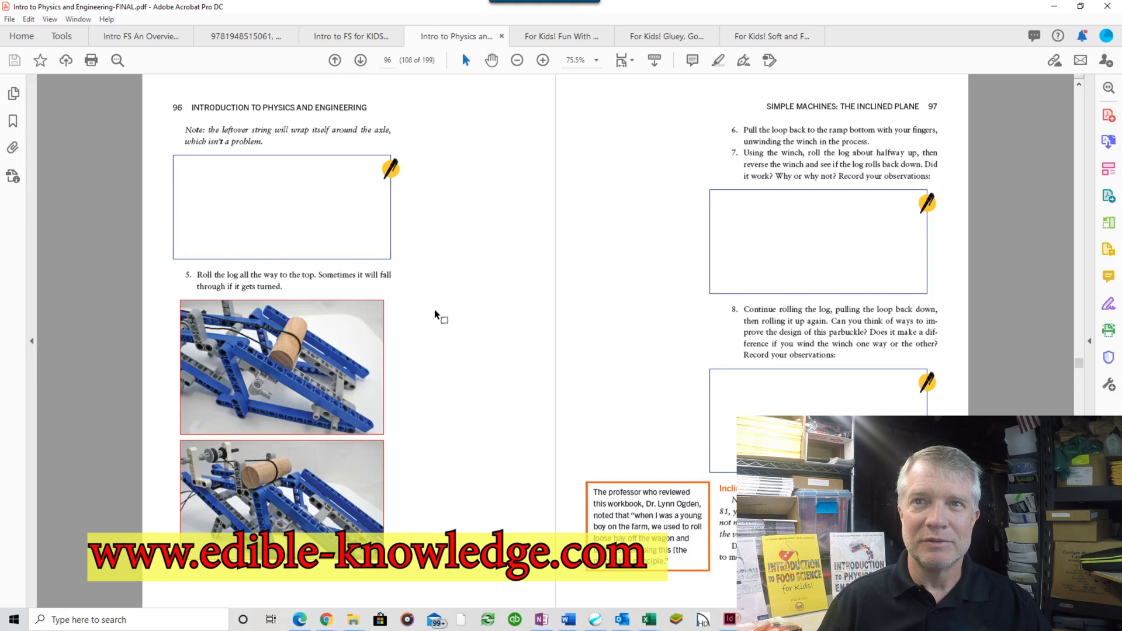
mouse_move(417, 318)
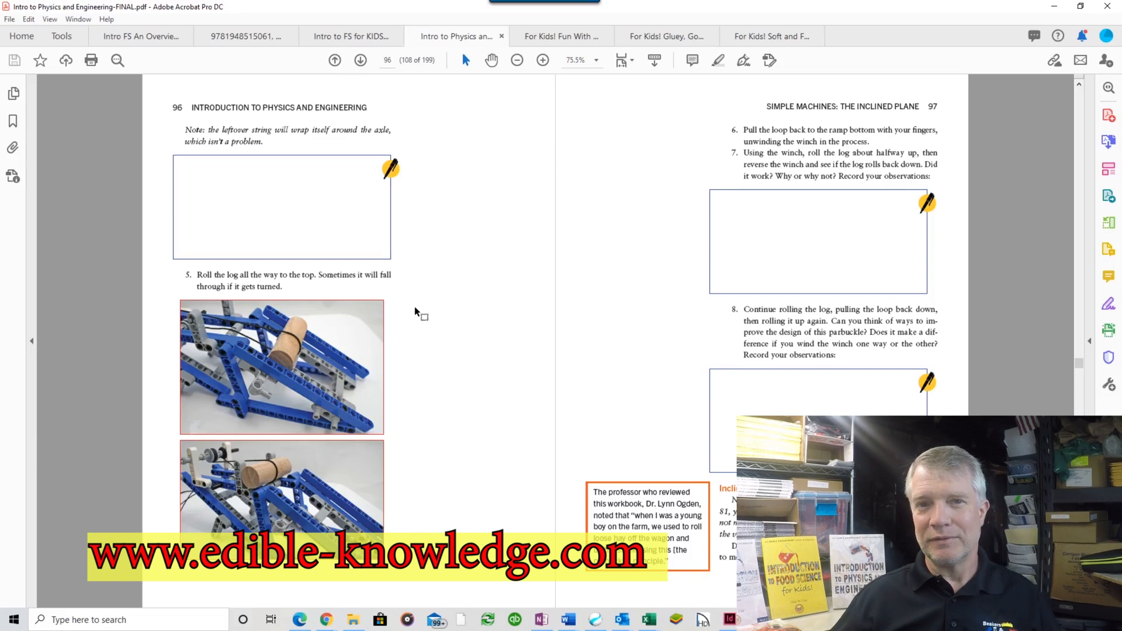
mouse_move(417, 240)
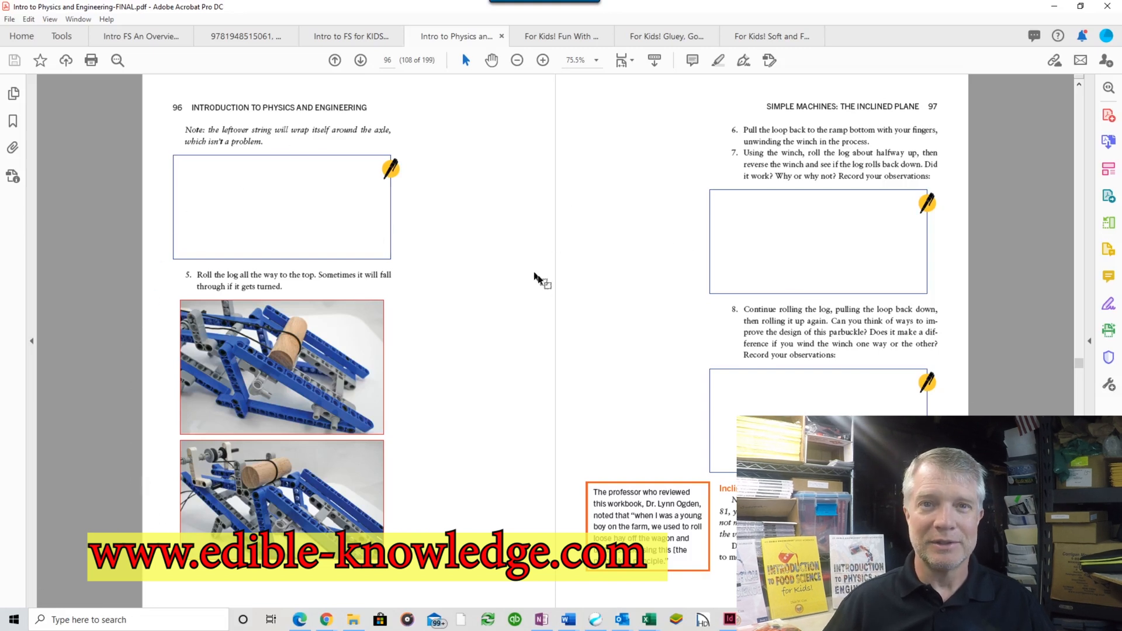
mouse_move(636, 391)
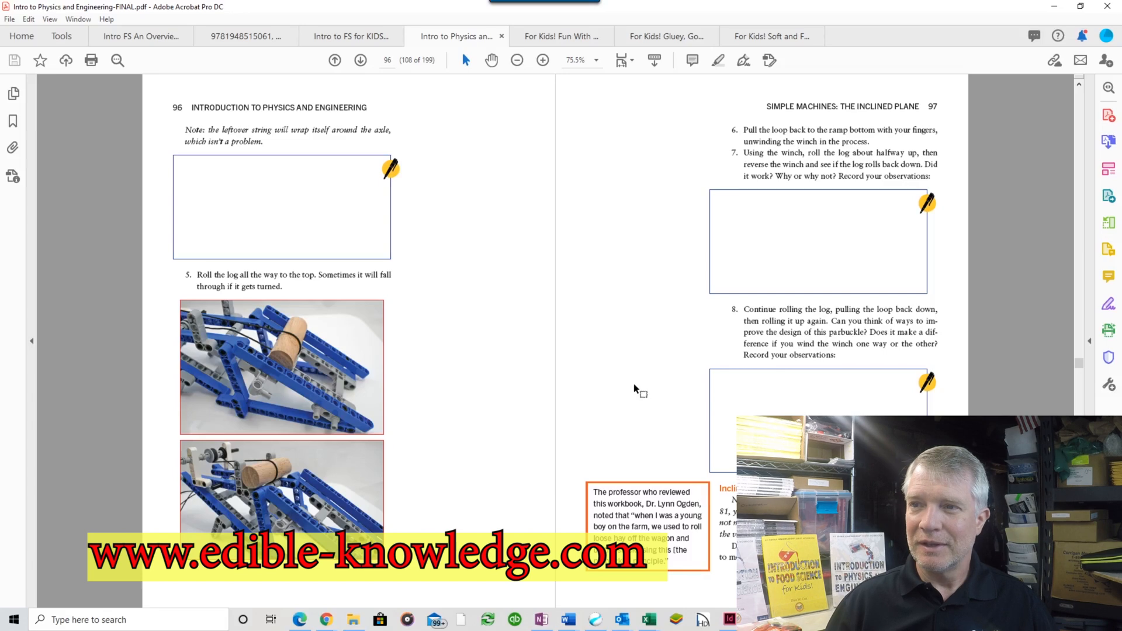
mouse_move(665, 393)
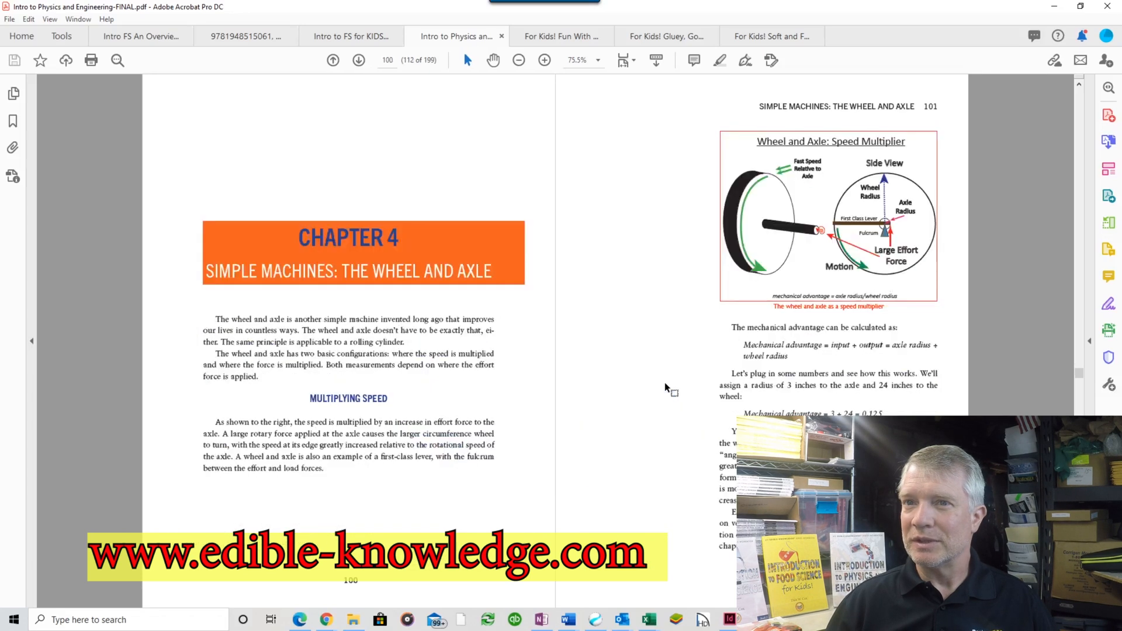
Scroll rapidly past the wheel-and-axle and pulley experiments to pages 130–131 on transfer of energy.
scroll(down, 3)
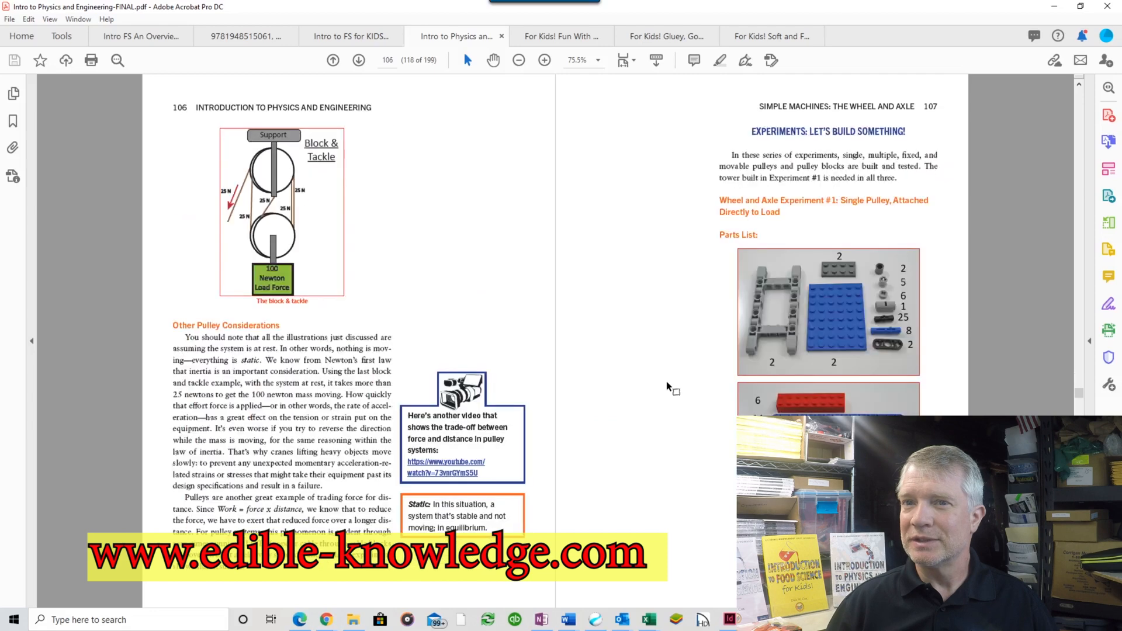
scroll(down, 3)
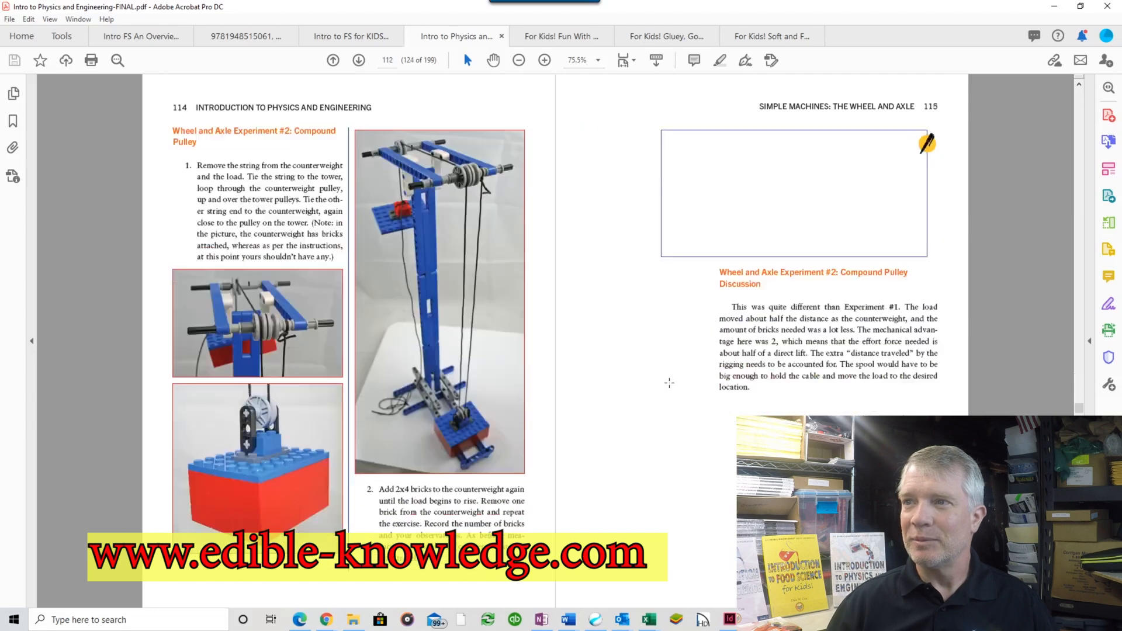
scroll(down, 3)
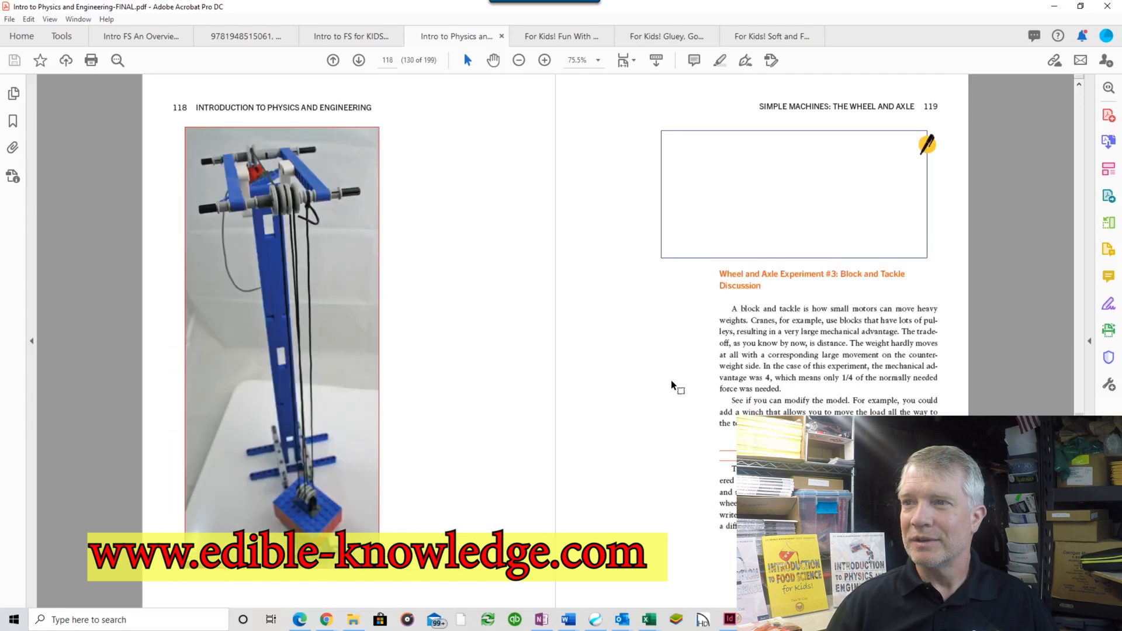
scroll(down, 3)
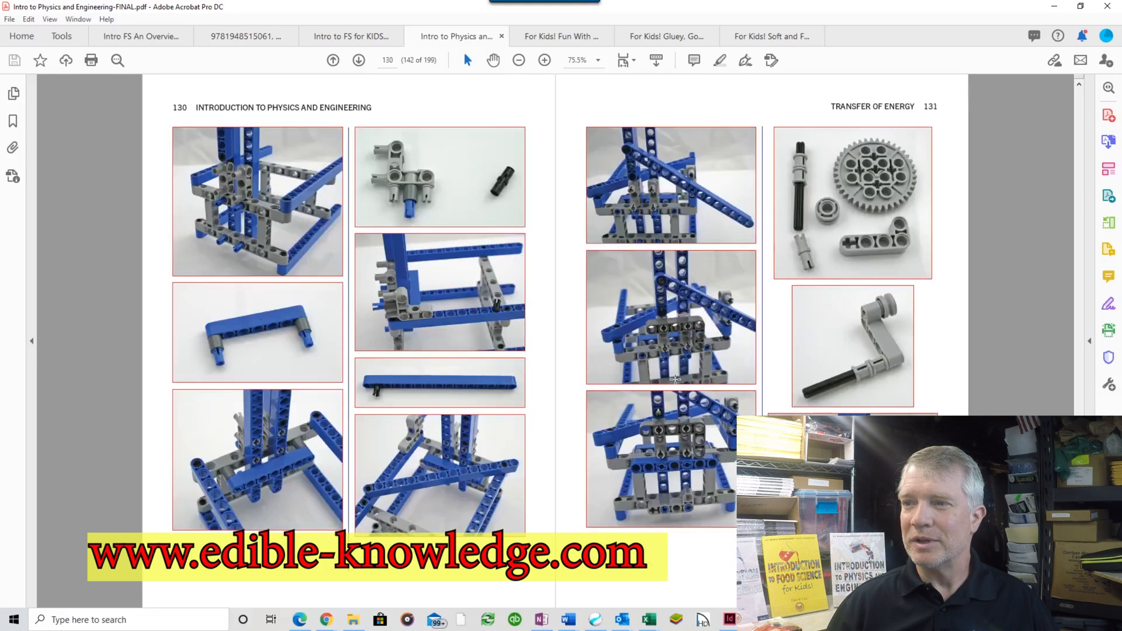
Scroll through the gear experiments to pages 168–169 with the universal joints discussion and chapter review.
scroll(down, 3)
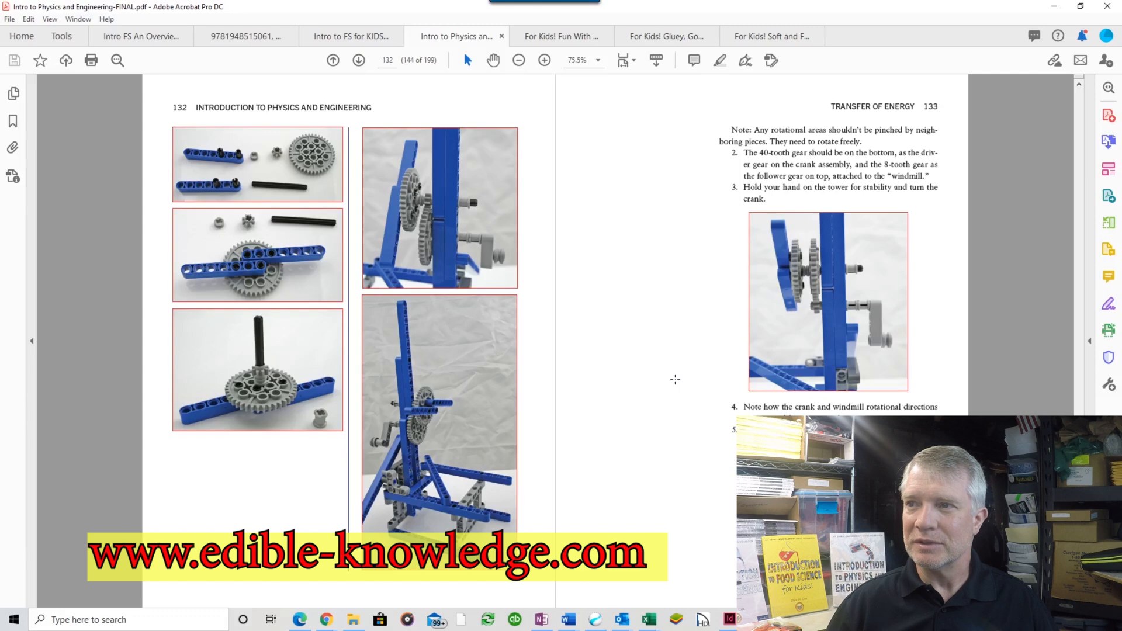
scroll(down, 3)
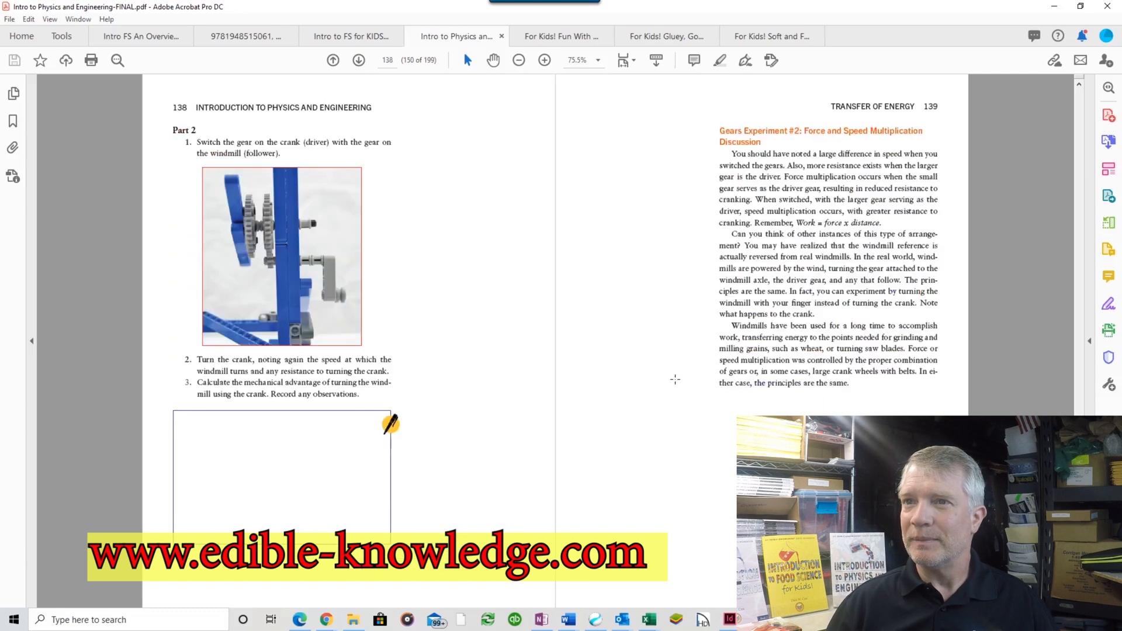
scroll(down, 3)
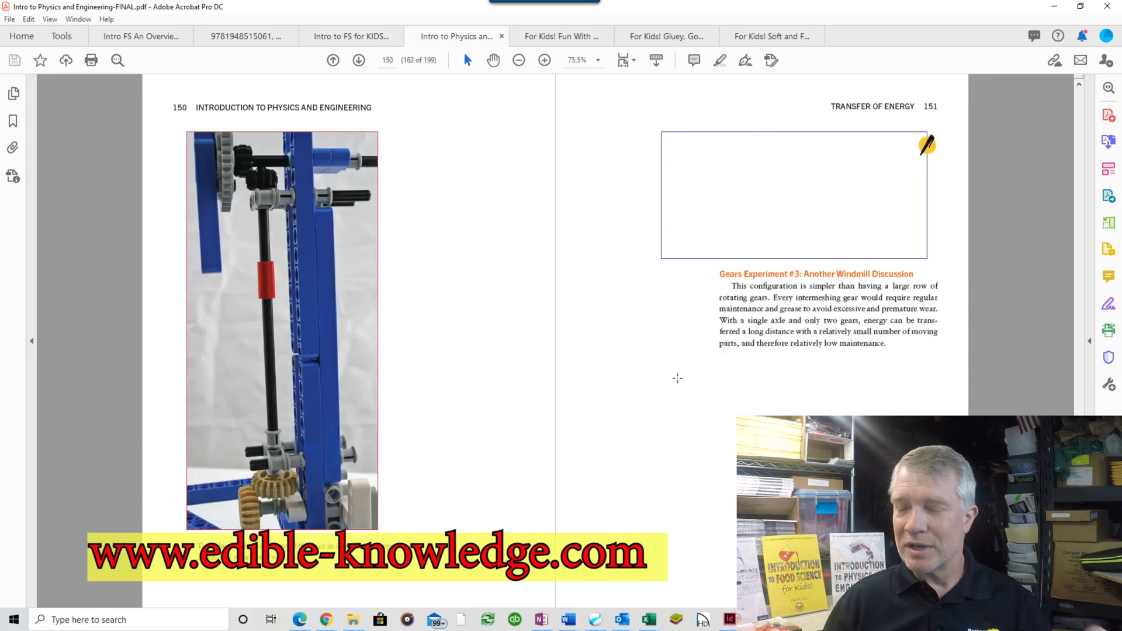
mouse_move(665, 388)
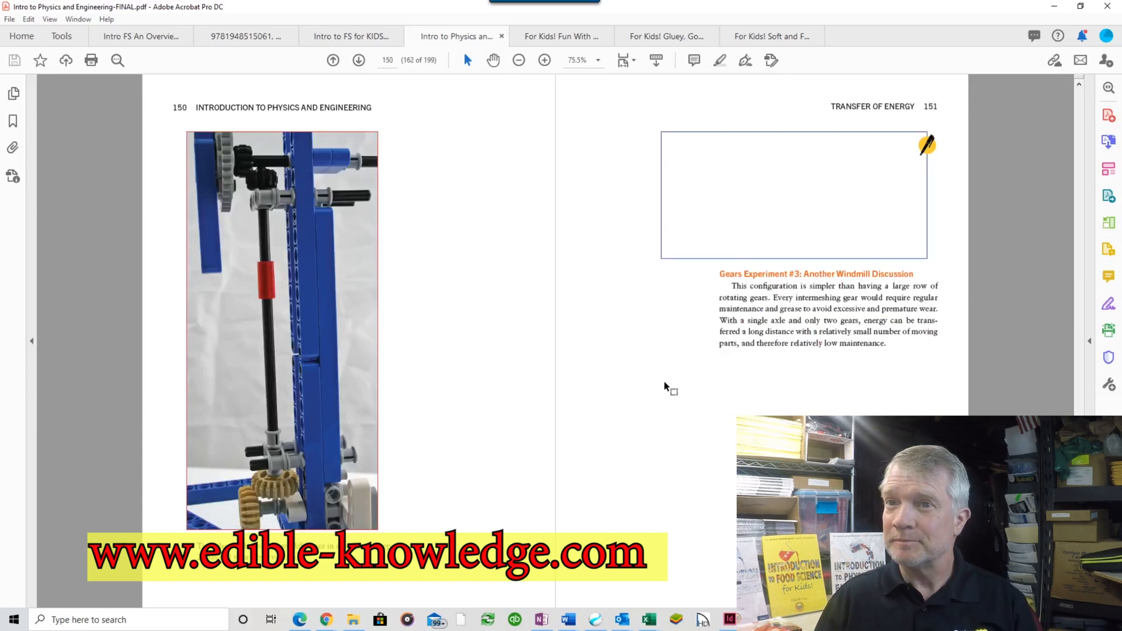
scroll(down, 3)
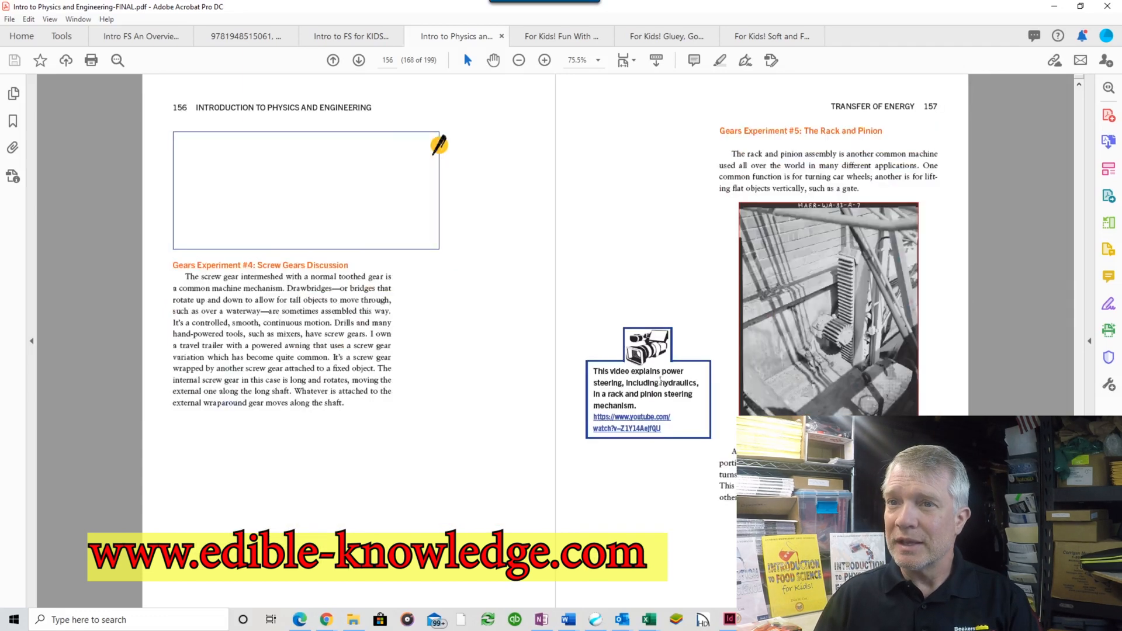
scroll(down, 3)
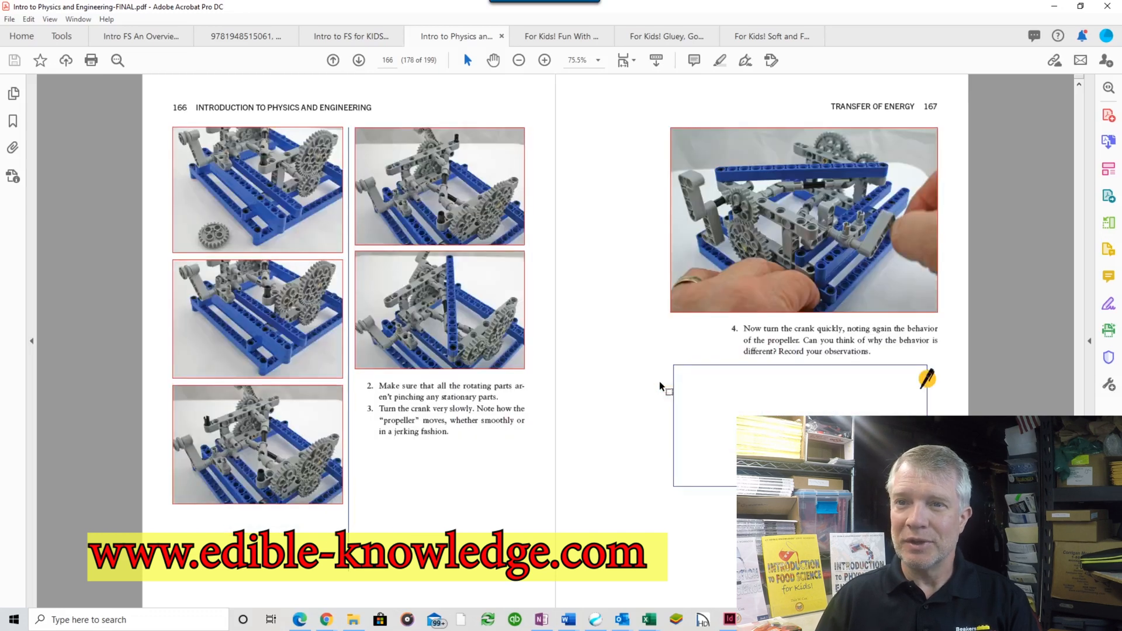
scroll(down, 3)
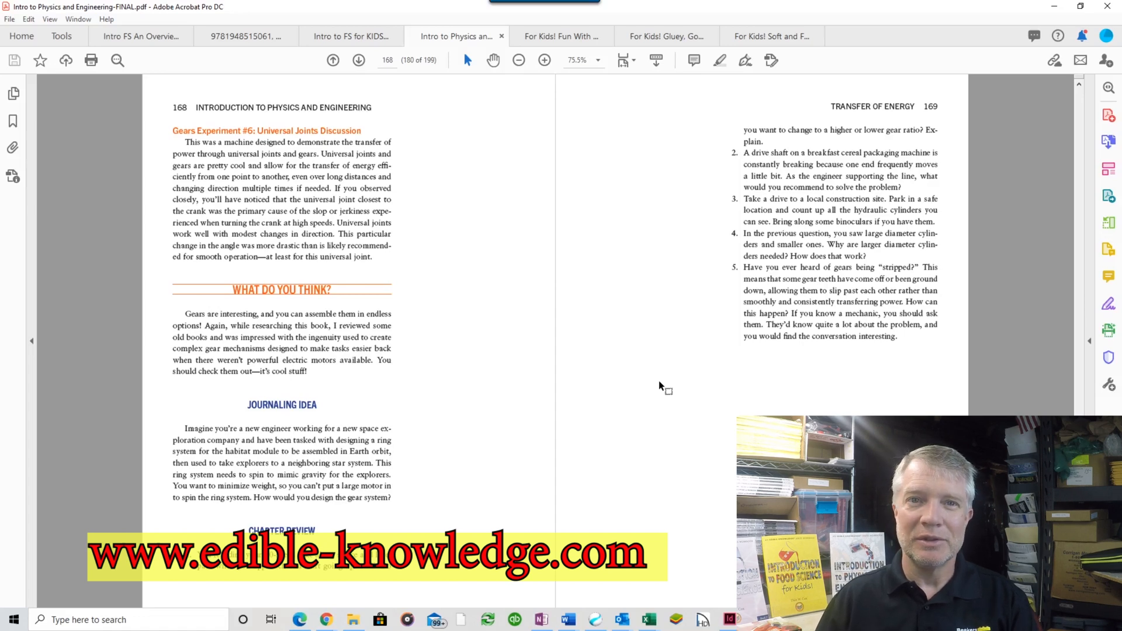
mouse_move(652, 392)
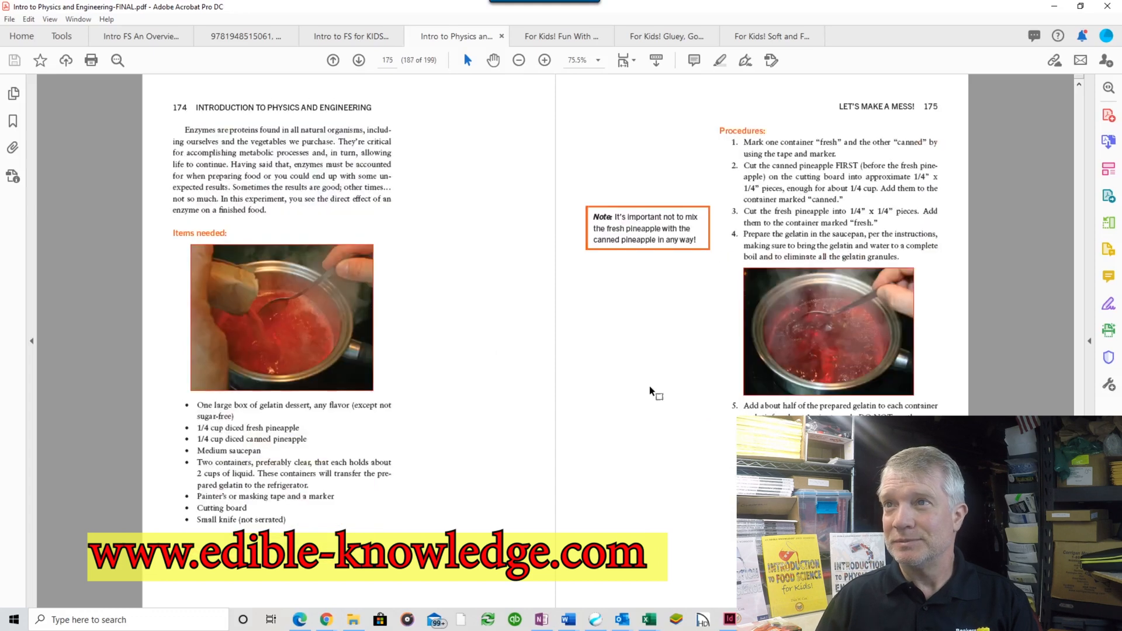
Page past the gelatin experiment, references and glossary to the hints for chapter review questions on pages 182–183.
click(333, 60)
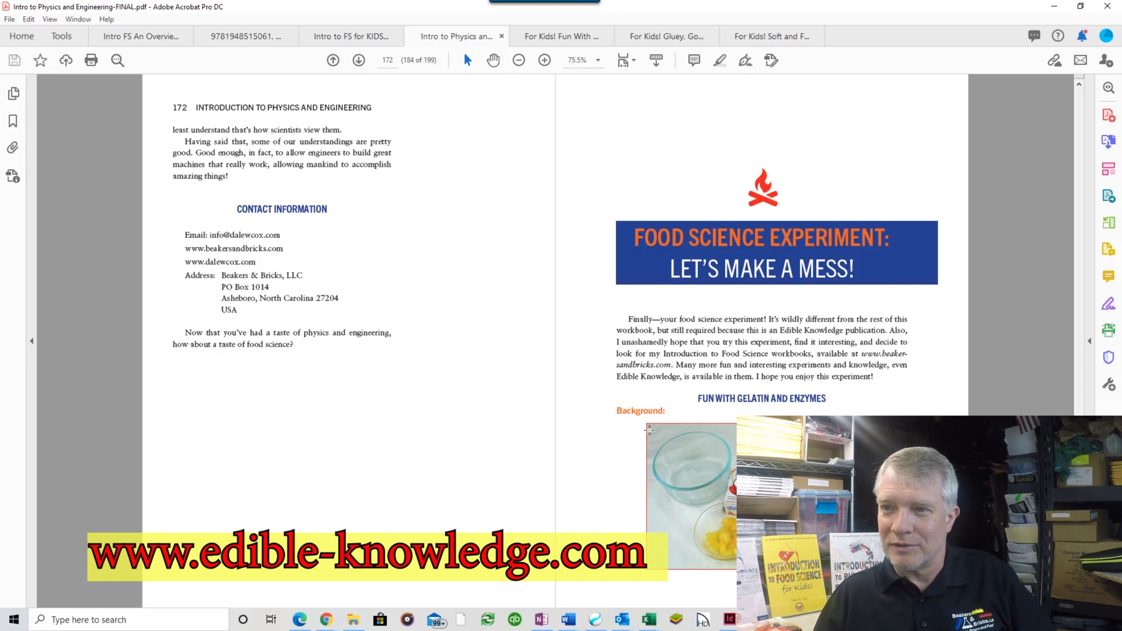
mouse_move(561, 379)
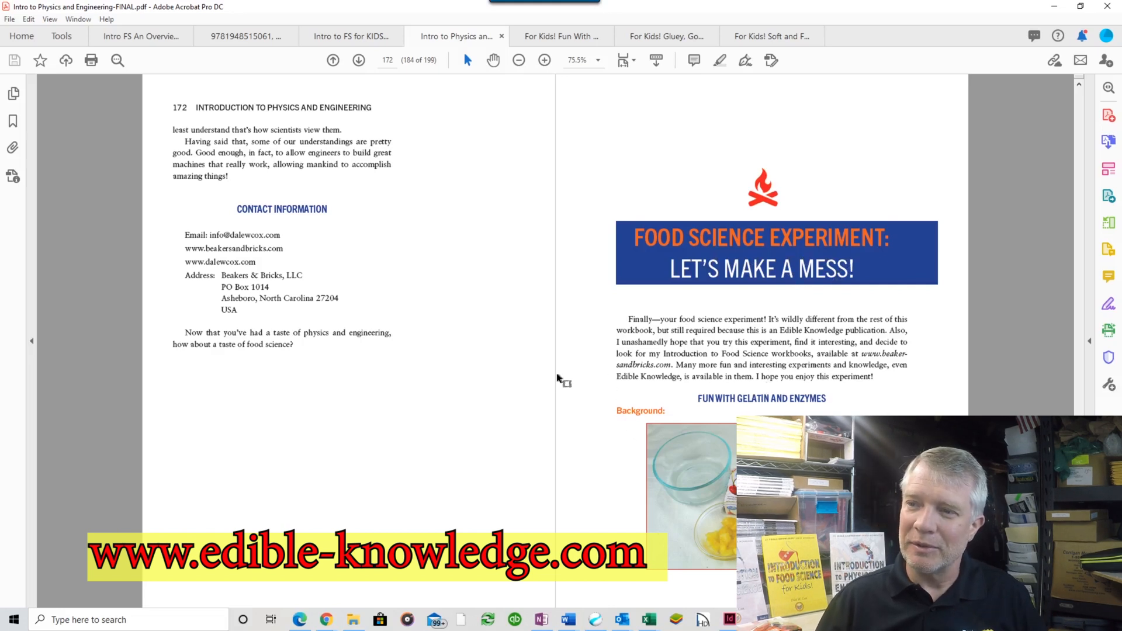
mouse_move(559, 380)
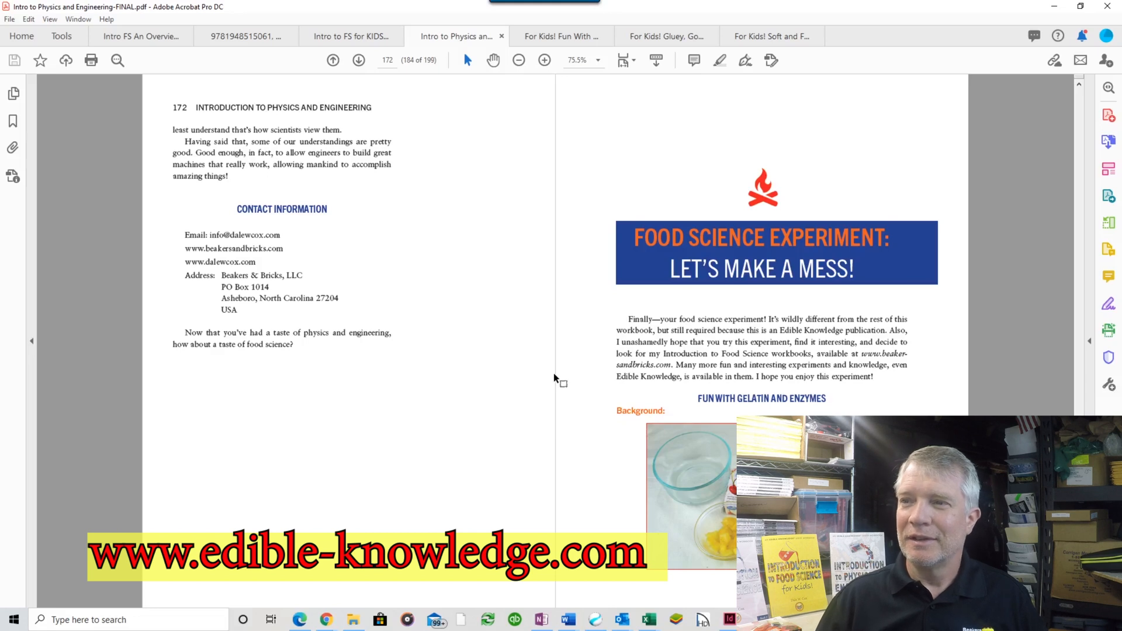
mouse_move(556, 418)
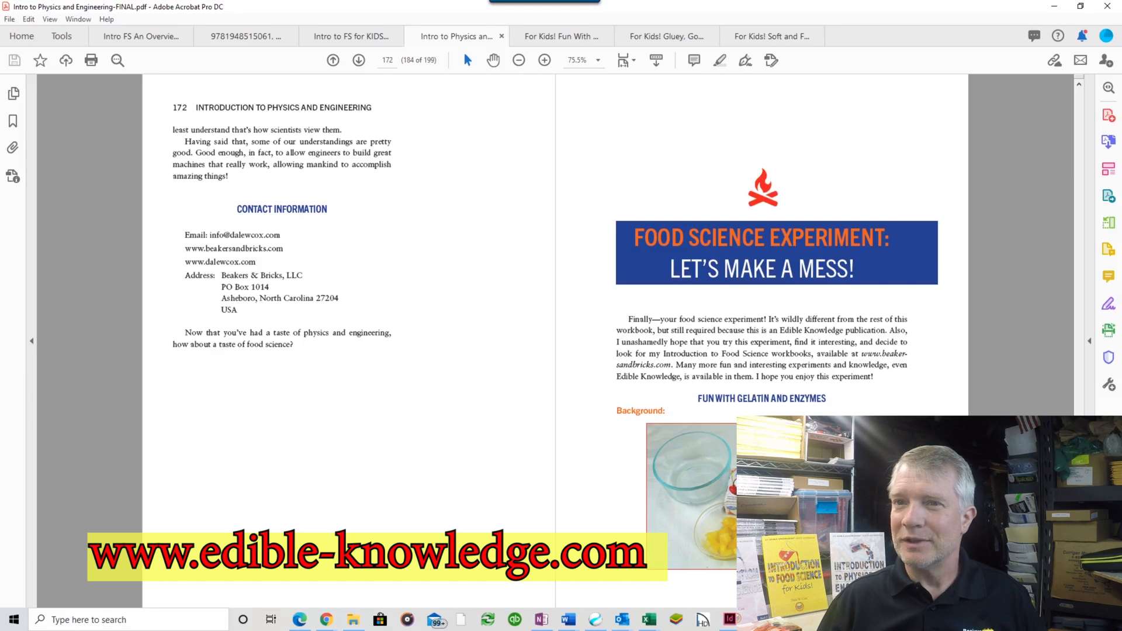
click(333, 60)
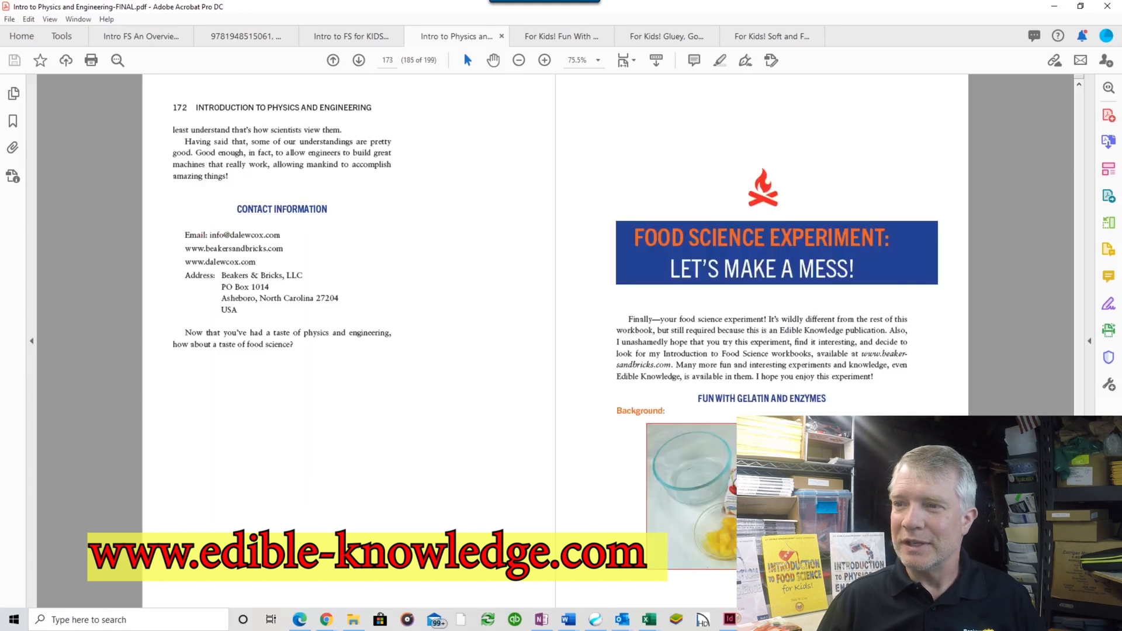
click(333, 60)
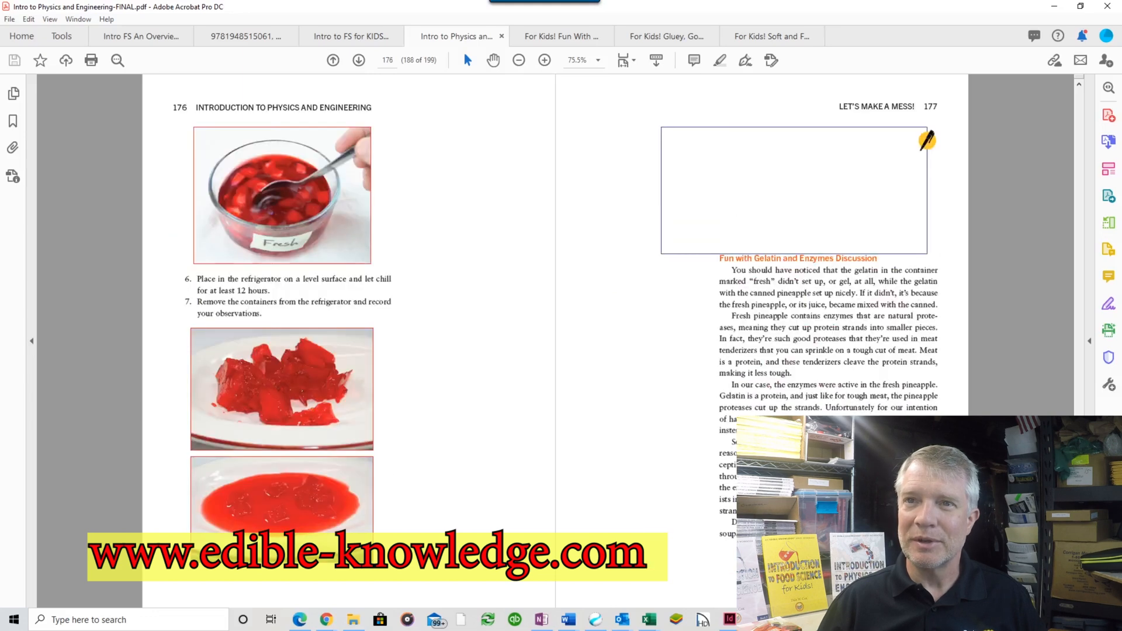
scroll(down, 3)
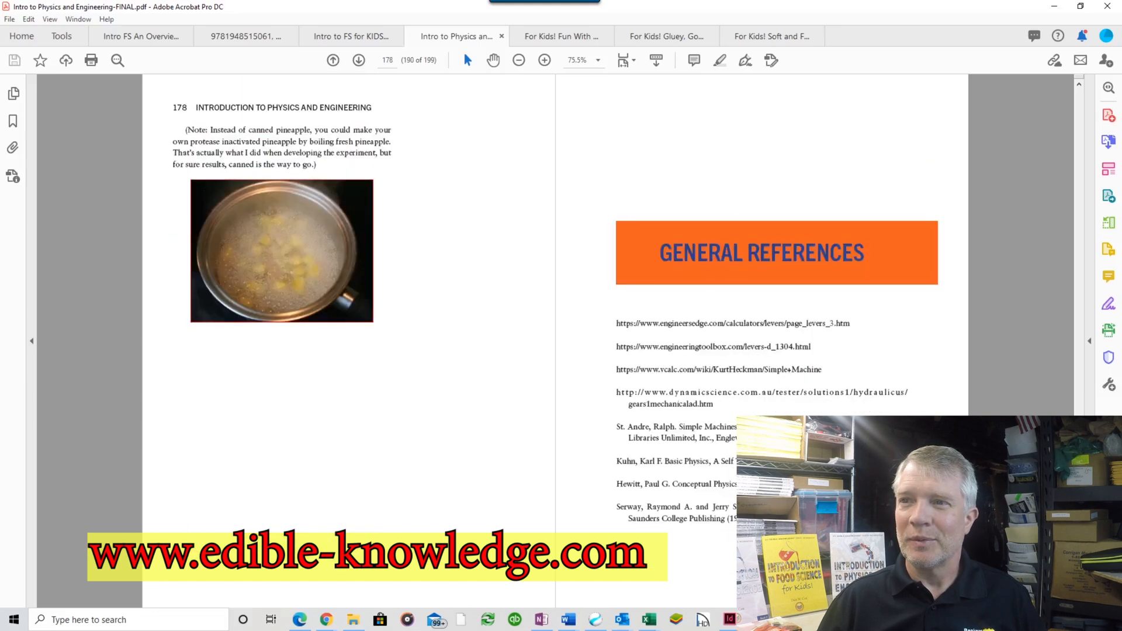
click(331, 60)
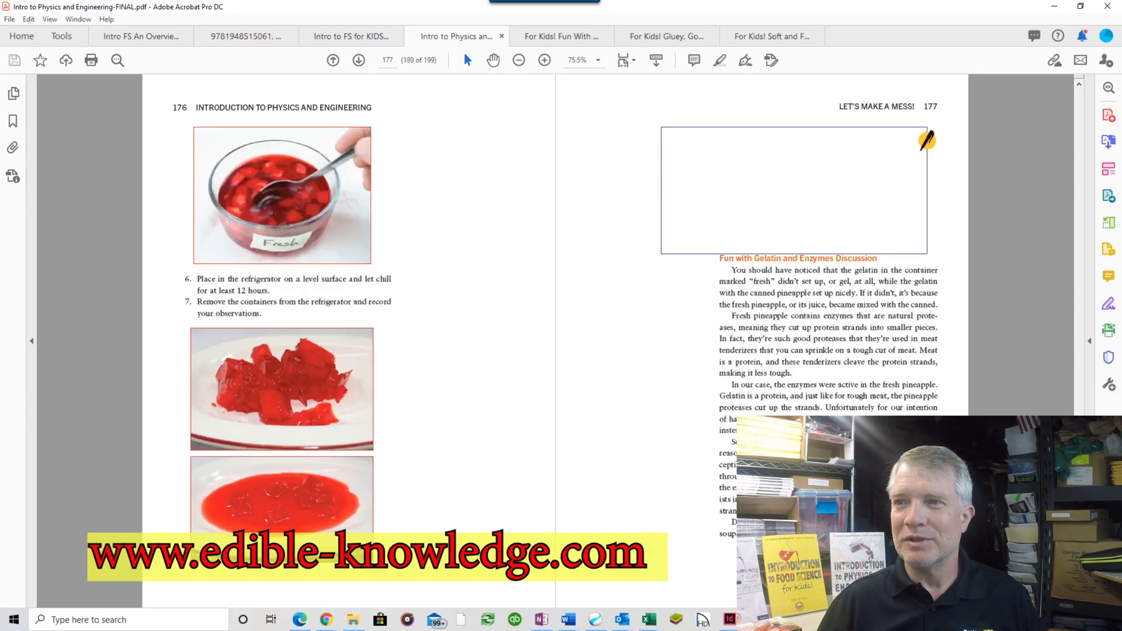
scroll(down, 3)
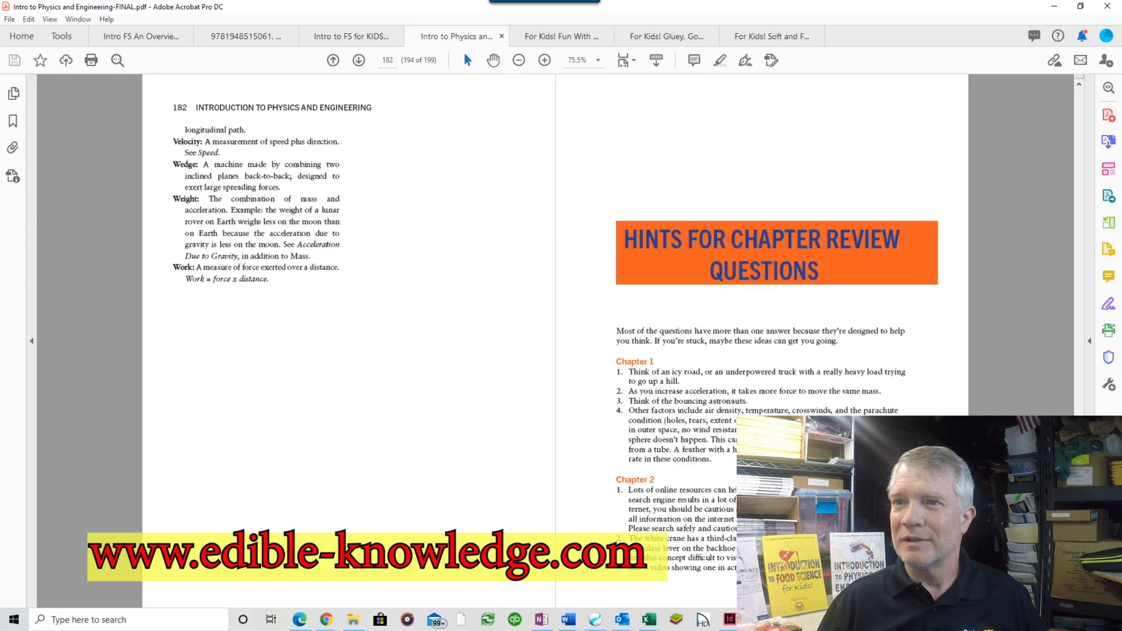
click(332, 59)
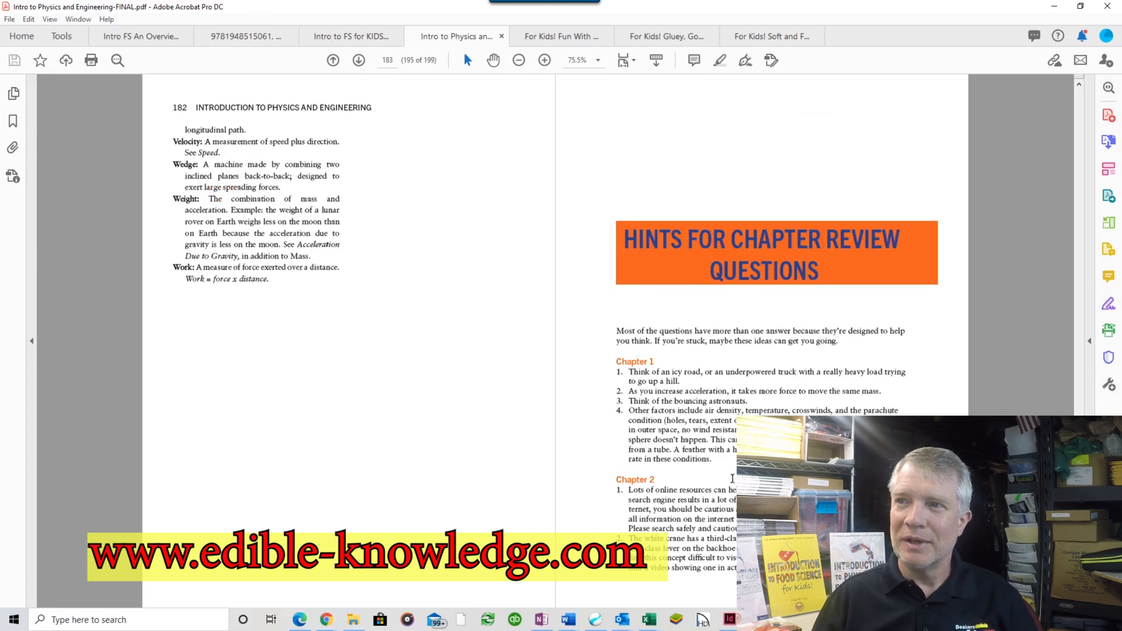
mouse_move(852, 305)
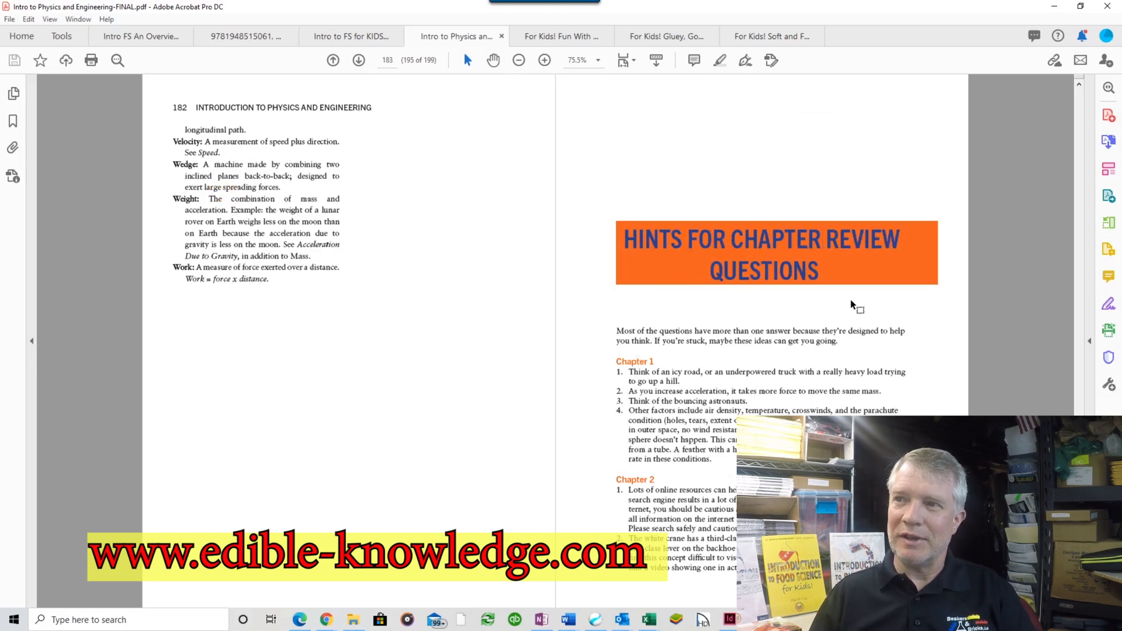